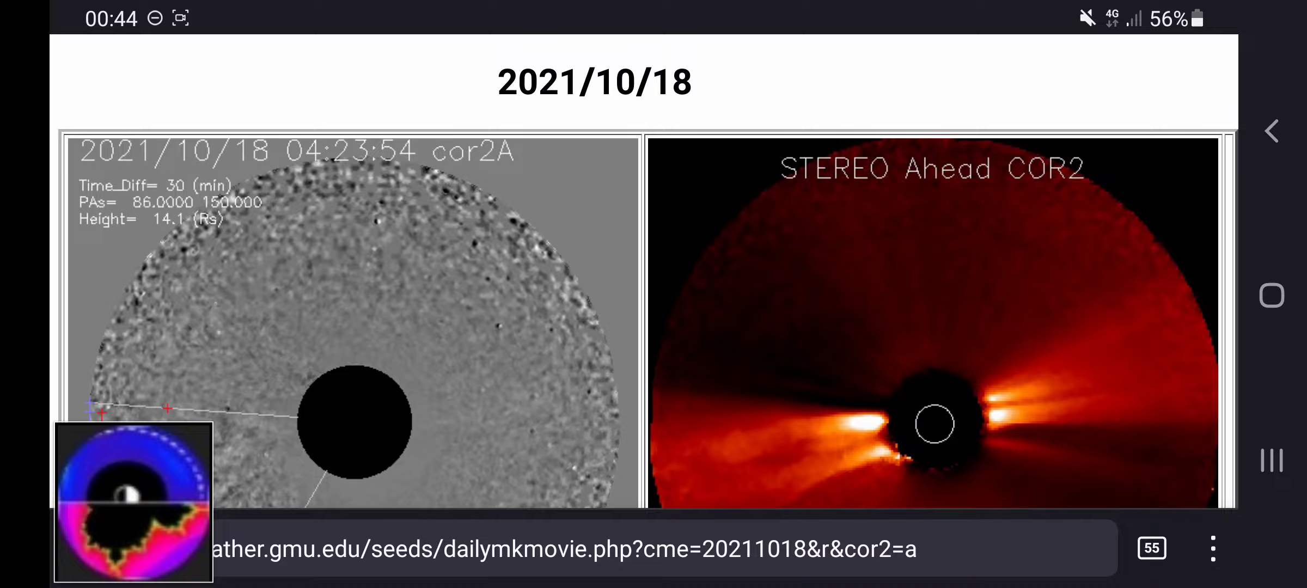
Step: Slow the COR2 movie to 2 frames/sec and start playback
scroll(down, 3)
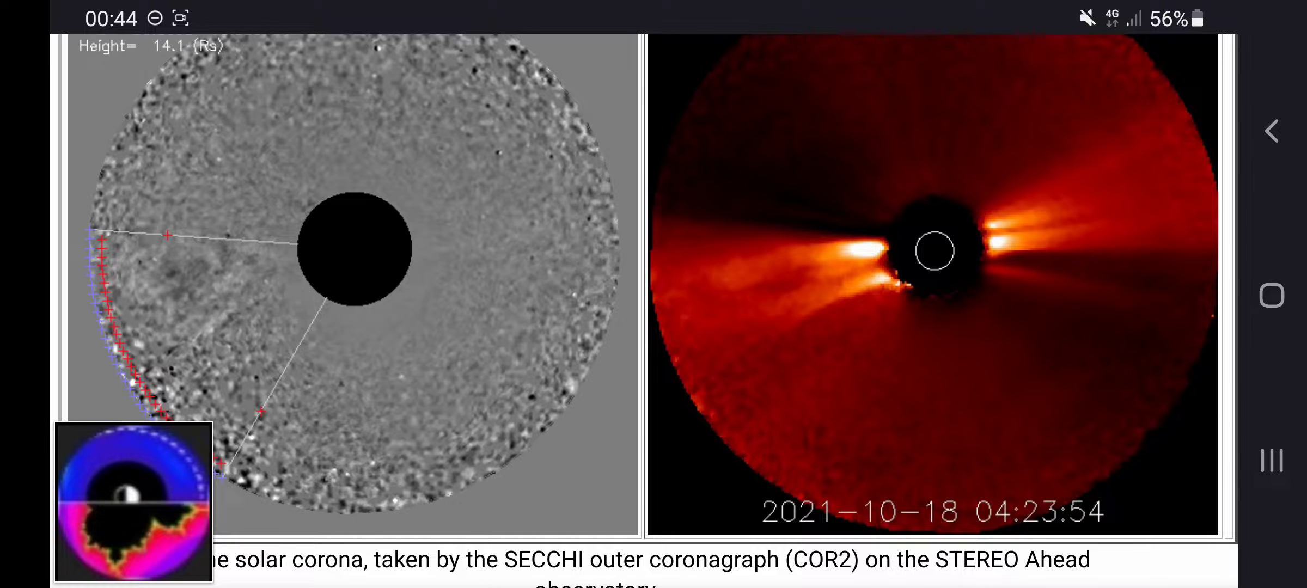
scroll(down, 3)
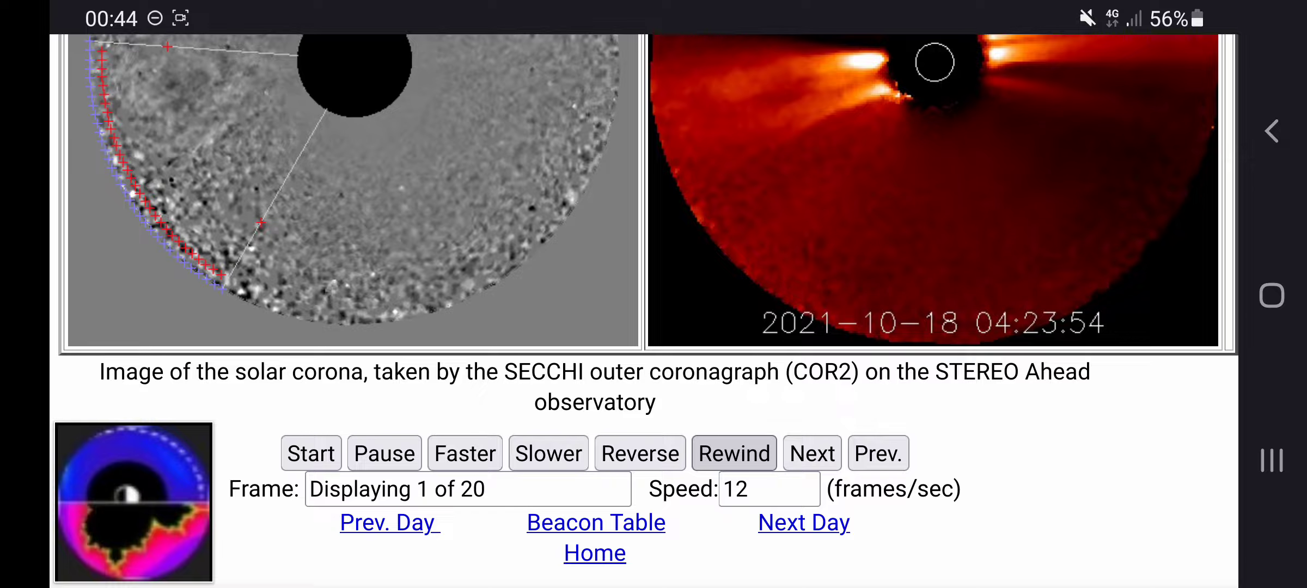
click(548, 454)
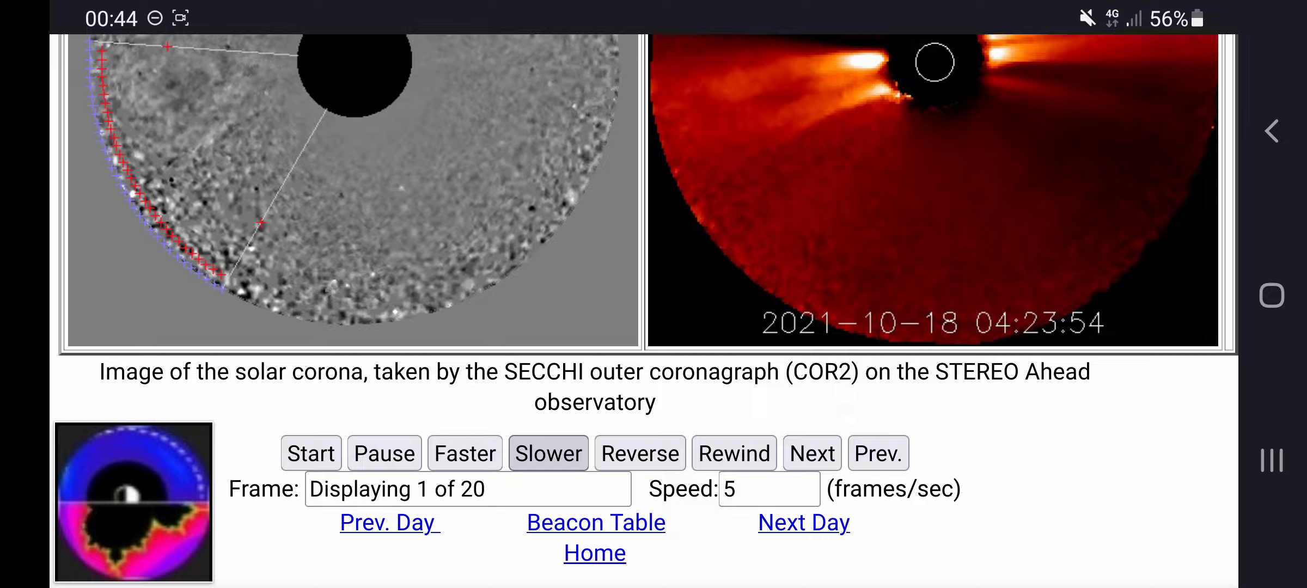
click(548, 453)
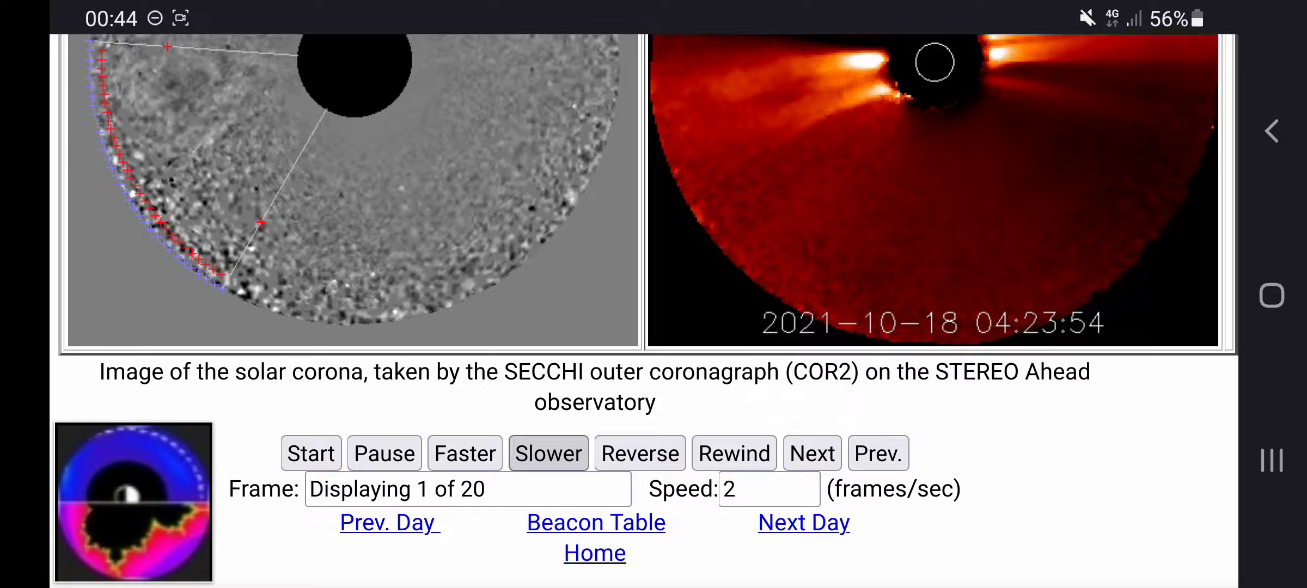
click(310, 454)
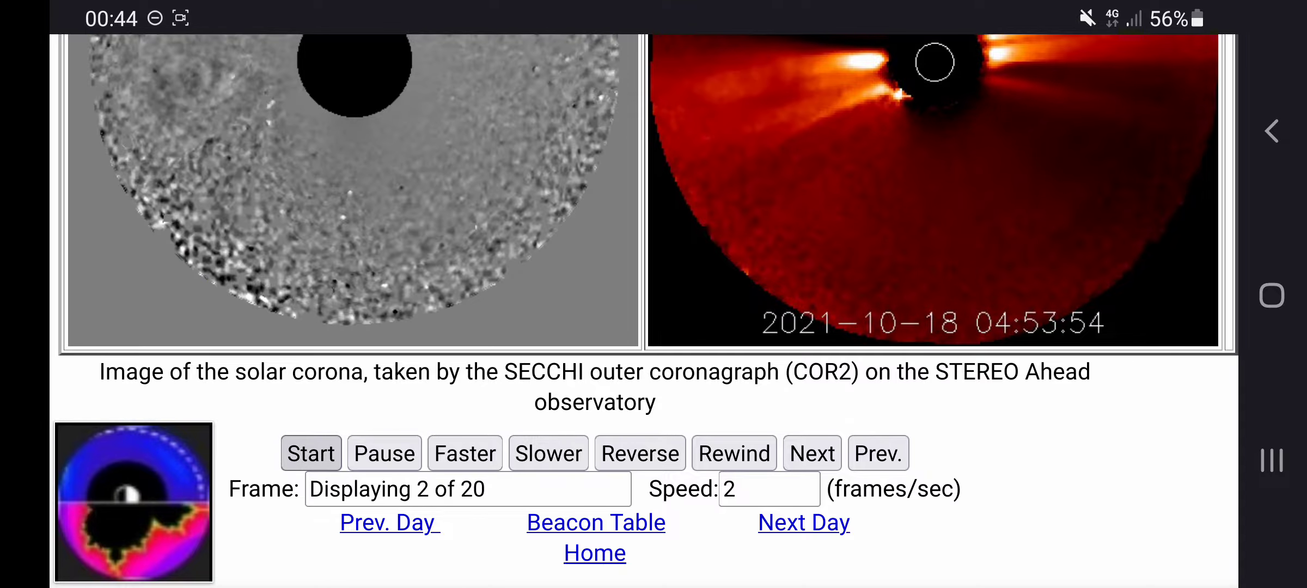
Step: Pause the movie on frame 6 of 20 and capture a screenshot
scroll(down, 3)
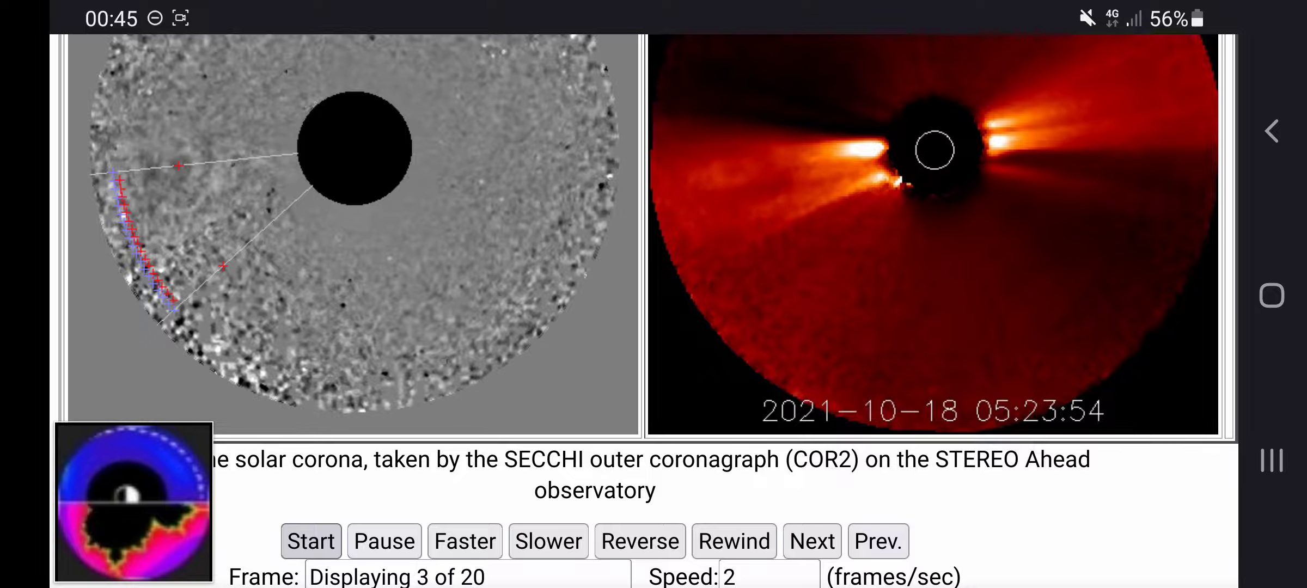
click(310, 541)
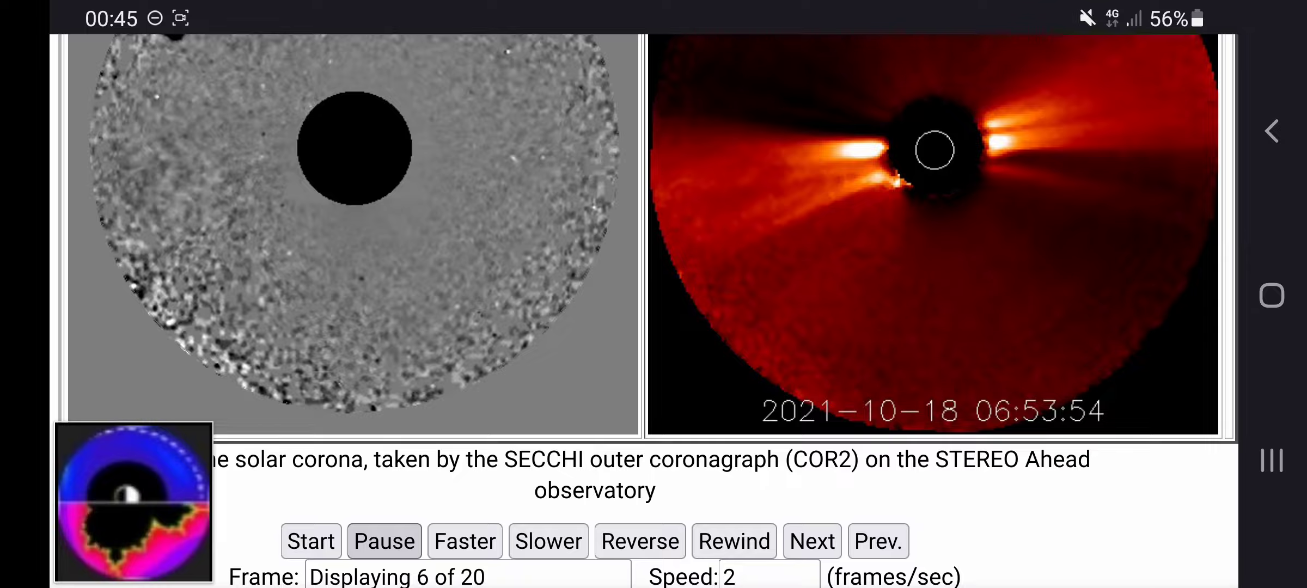
click(811, 540)
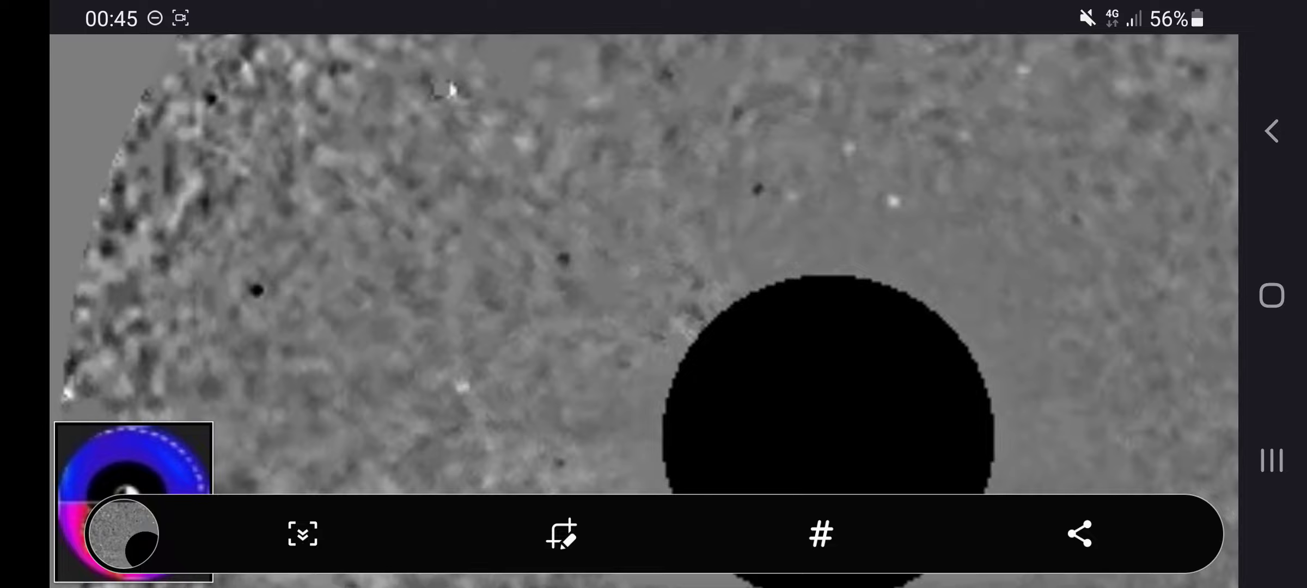
Step: Edit the screenshot in Gallery, setting contrast to 100 and exposure to -33
click(1078, 535)
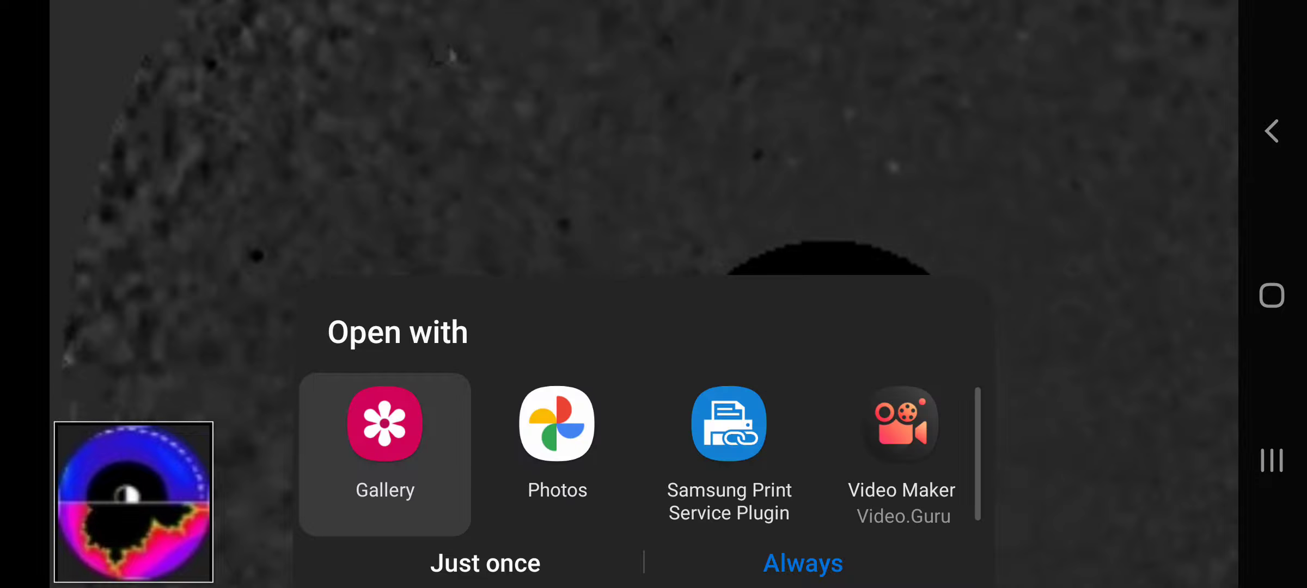
click(384, 421)
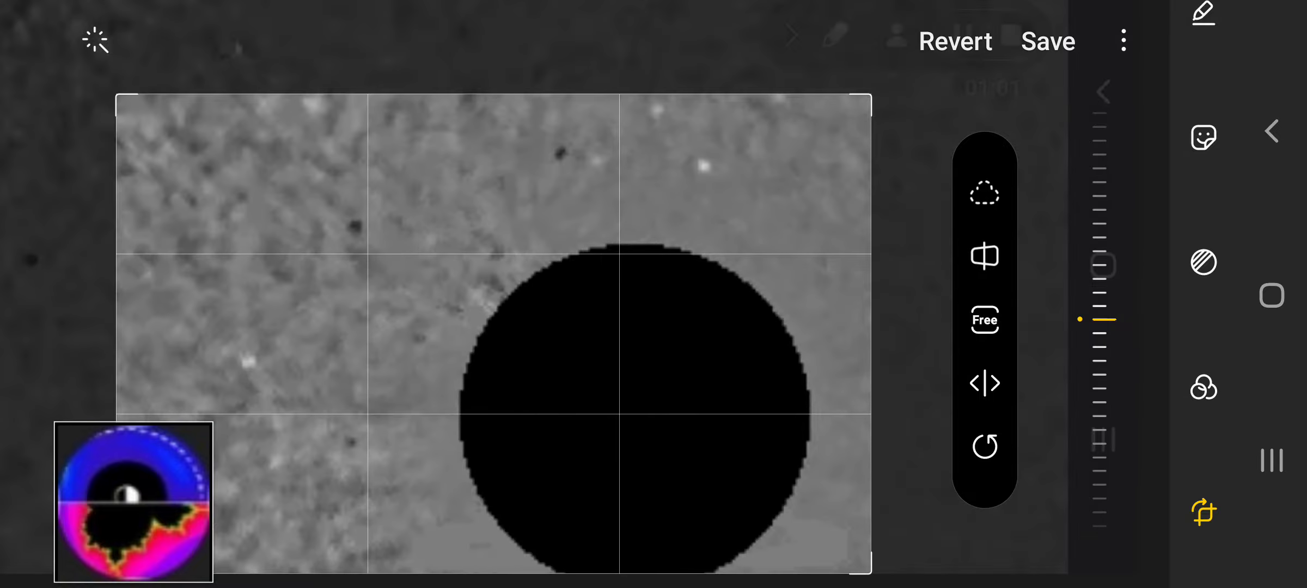
click(1203, 261)
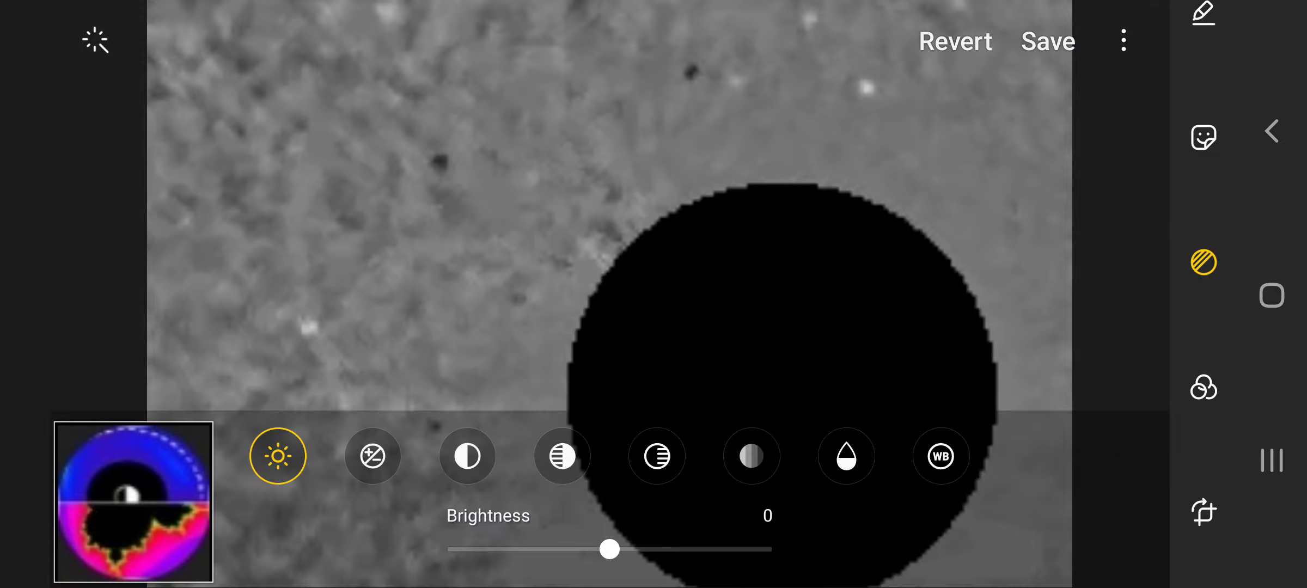
click(466, 456)
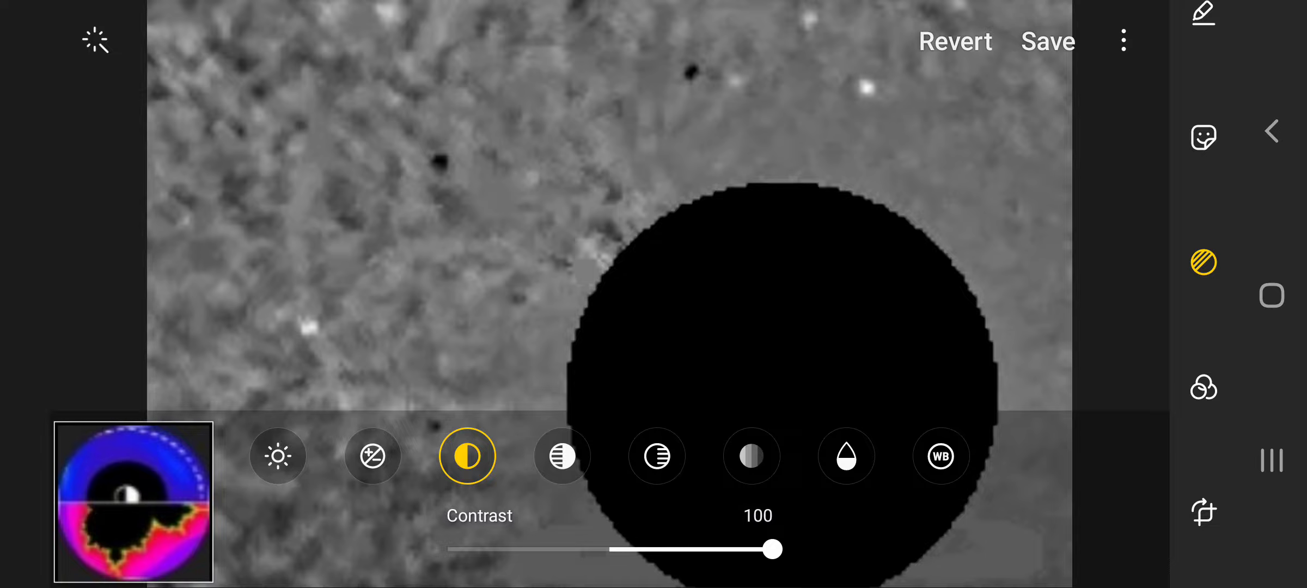
click(372, 455)
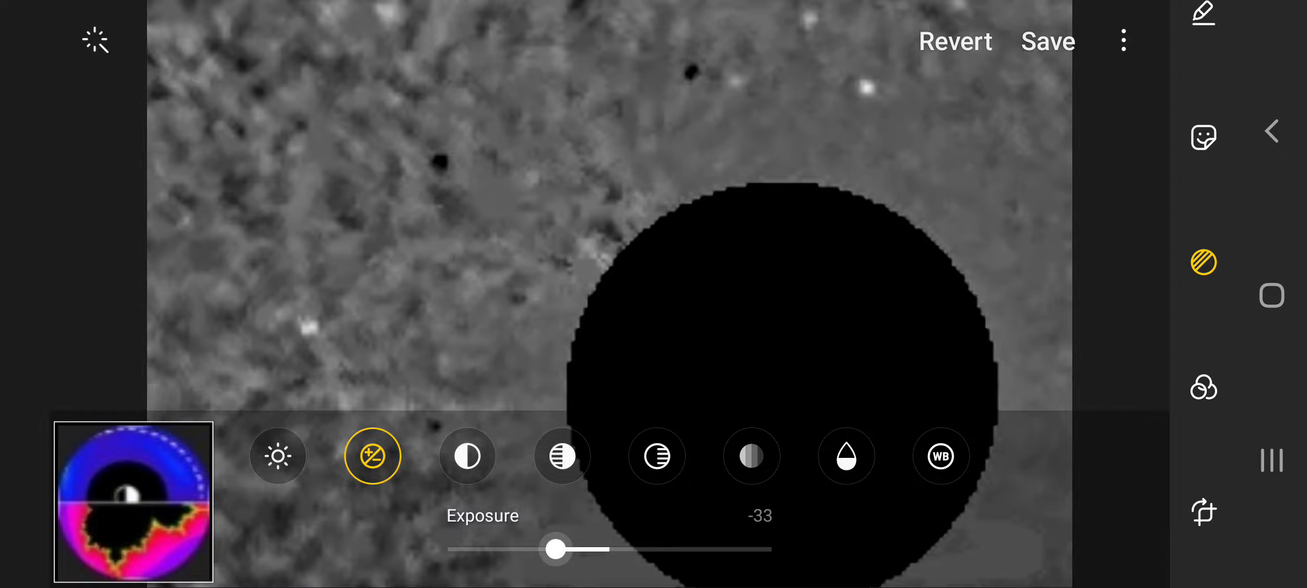
click(278, 456)
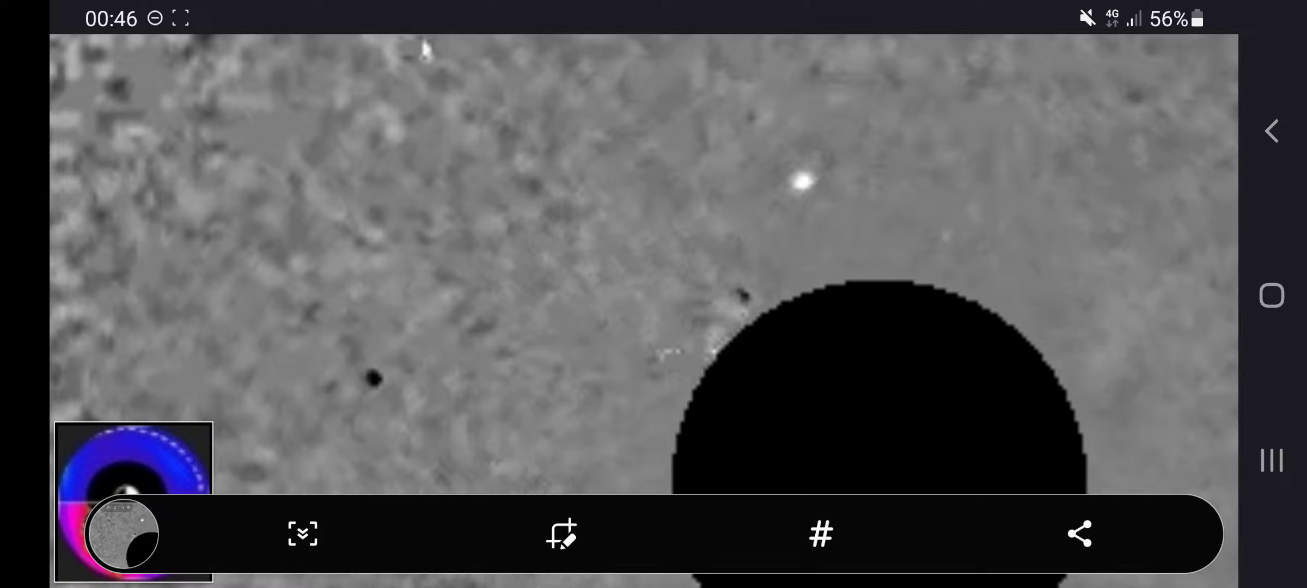
Step: Edit the second screenshot with contrast 88, exposure -28 and brightness -41
click(1079, 535)
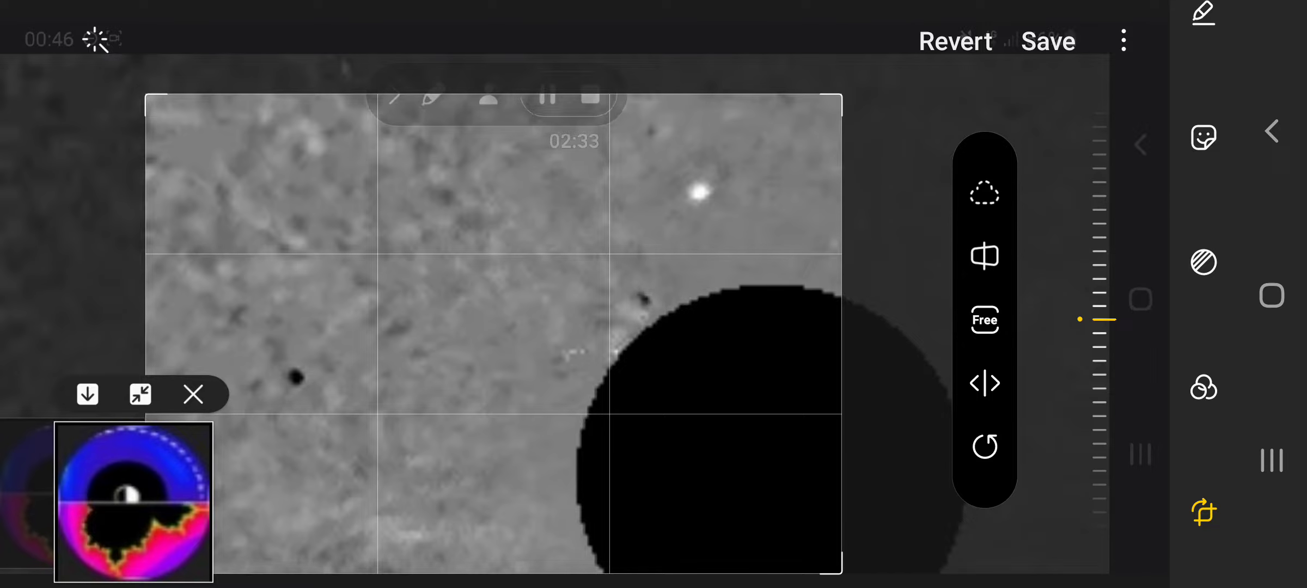
click(1203, 262)
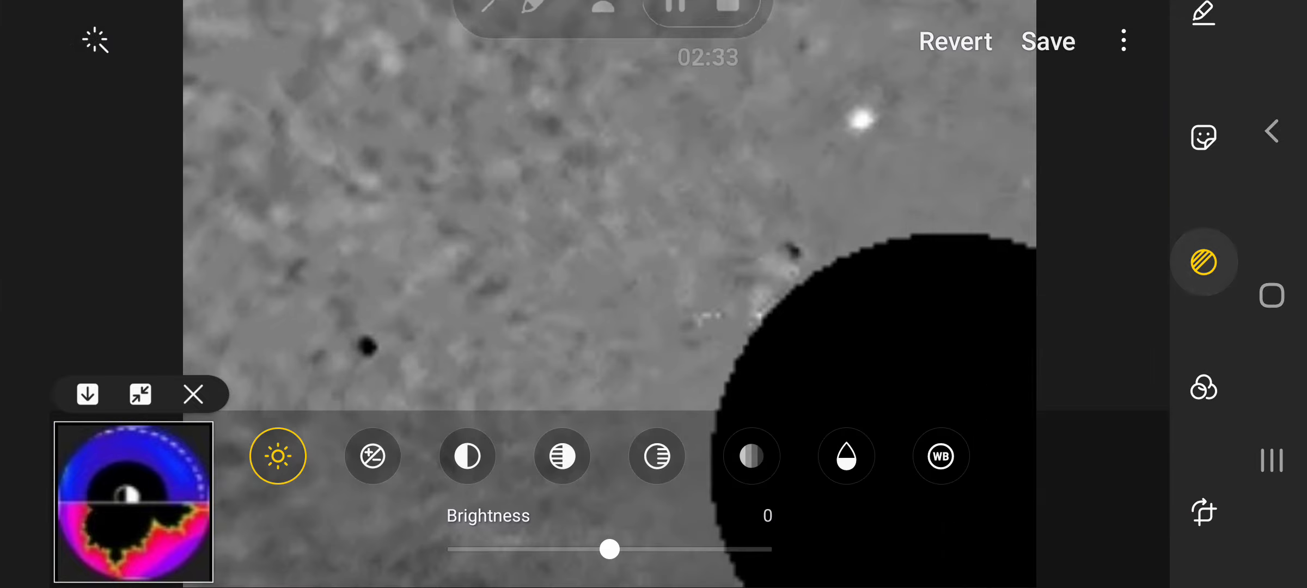
click(466, 456)
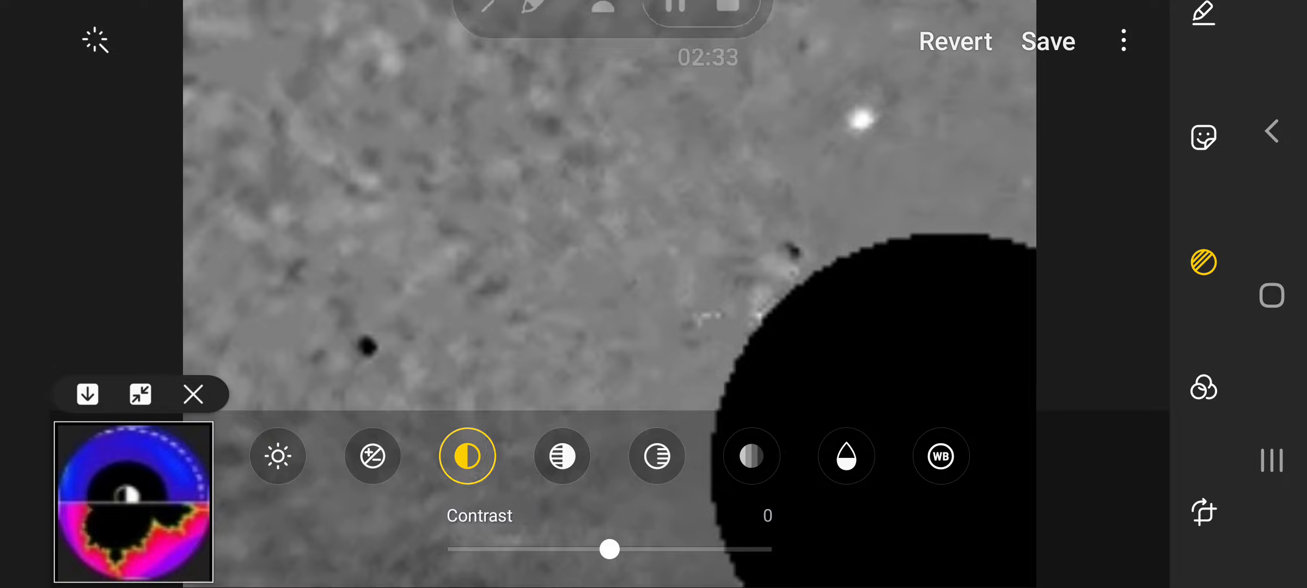
drag(609, 549, 752, 549)
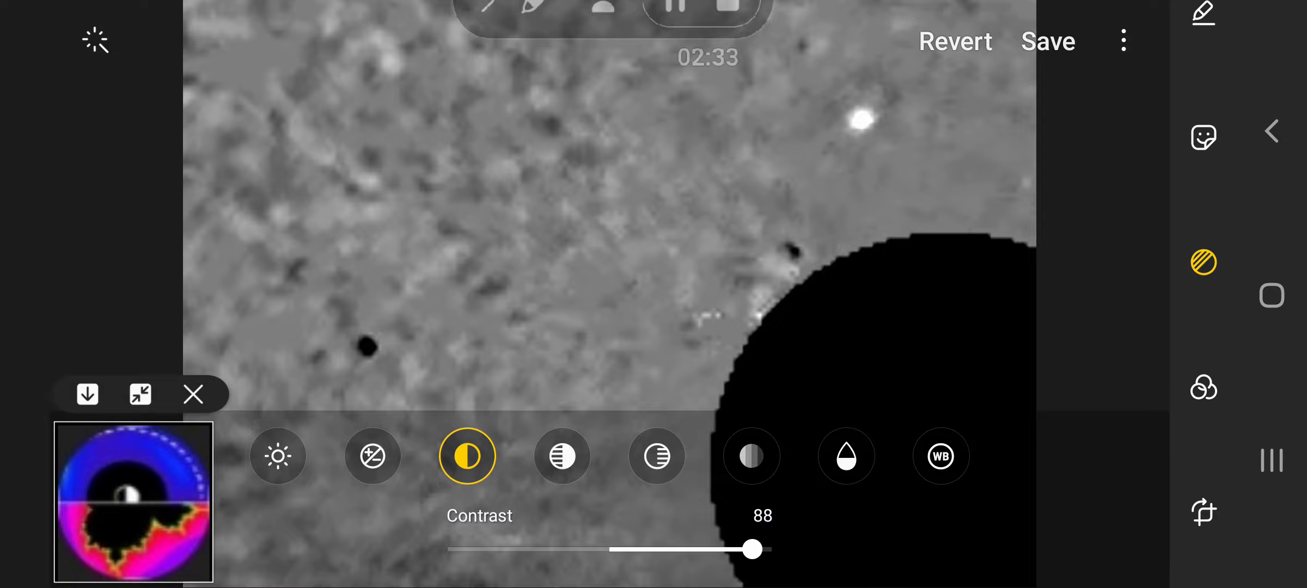
click(372, 456)
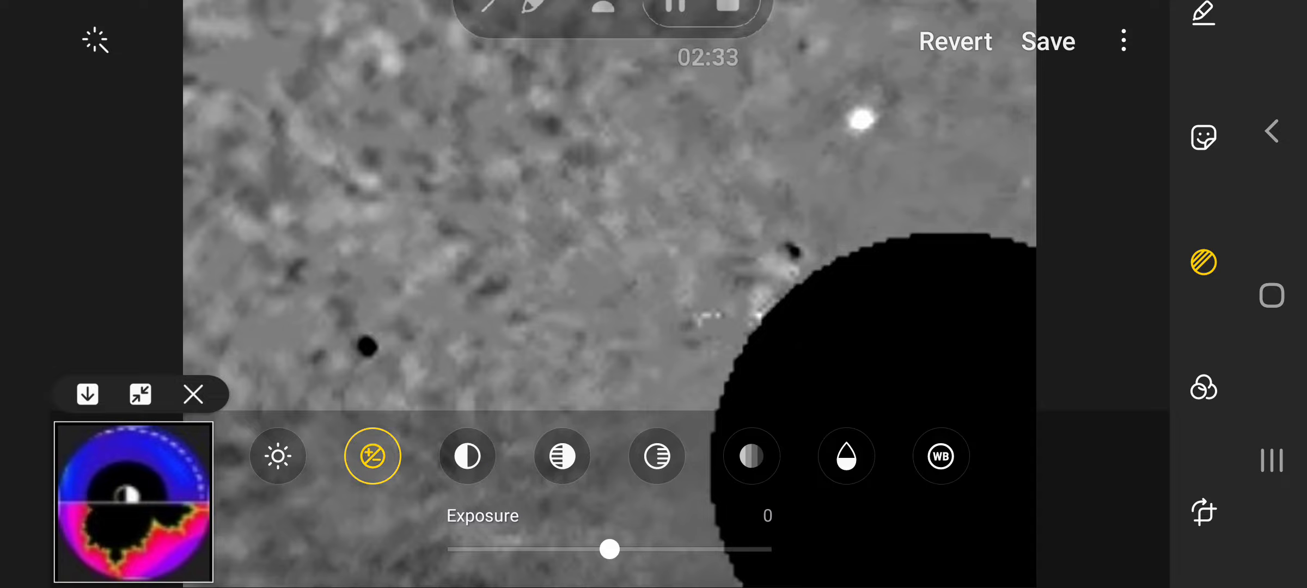
drag(608, 549, 565, 549)
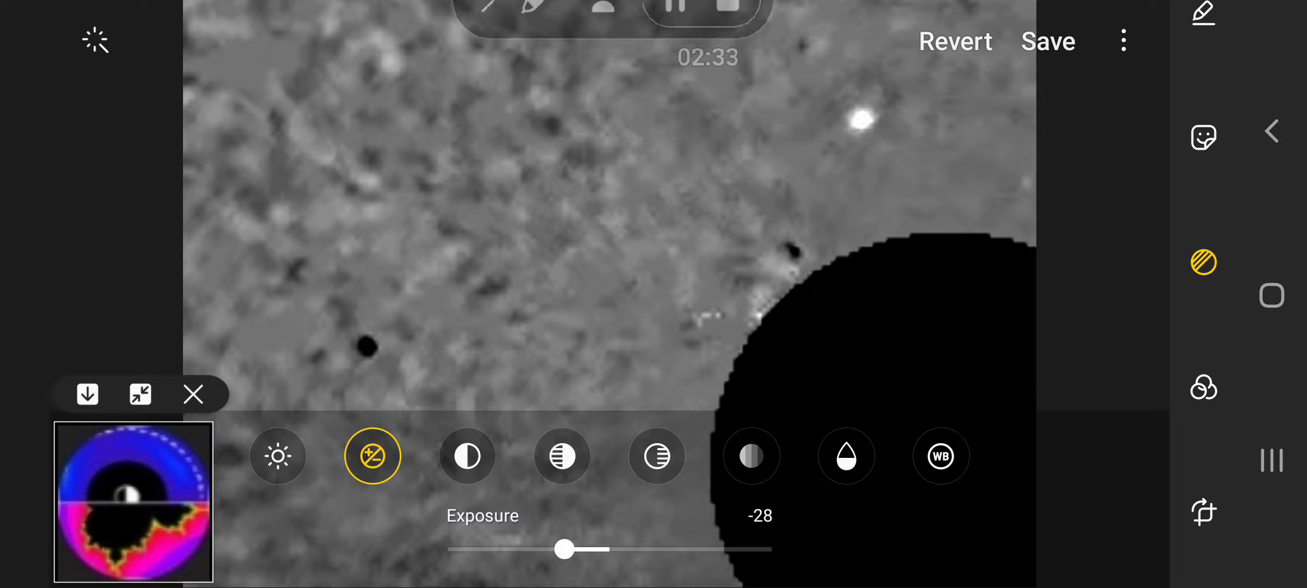
click(277, 456)
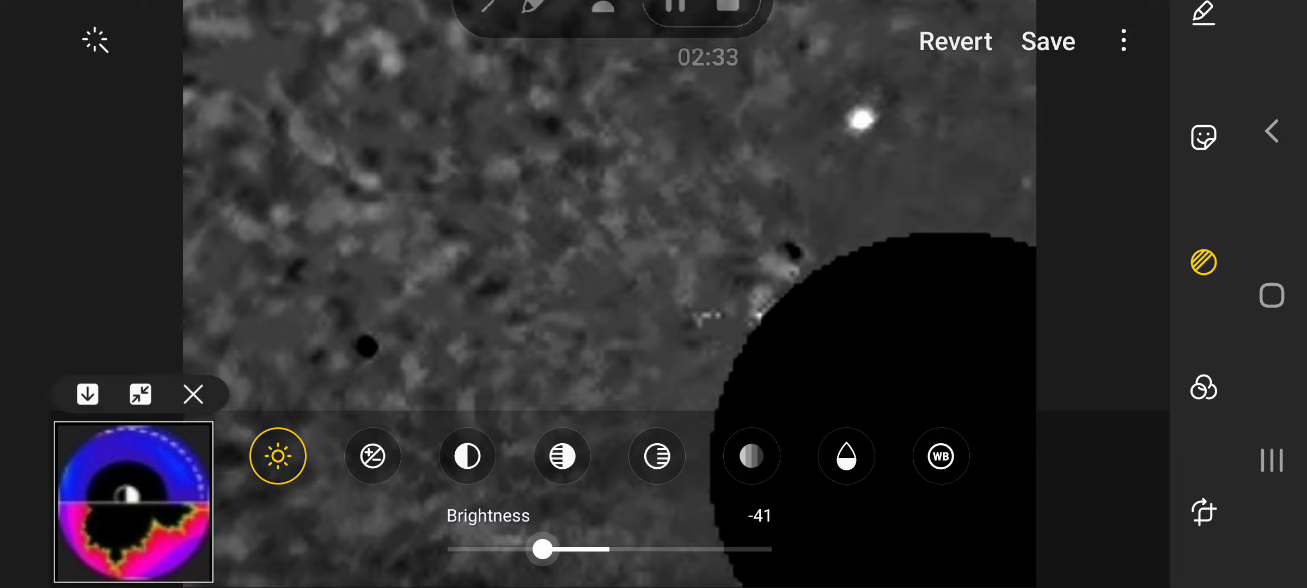
drag(542, 549, 553, 550)
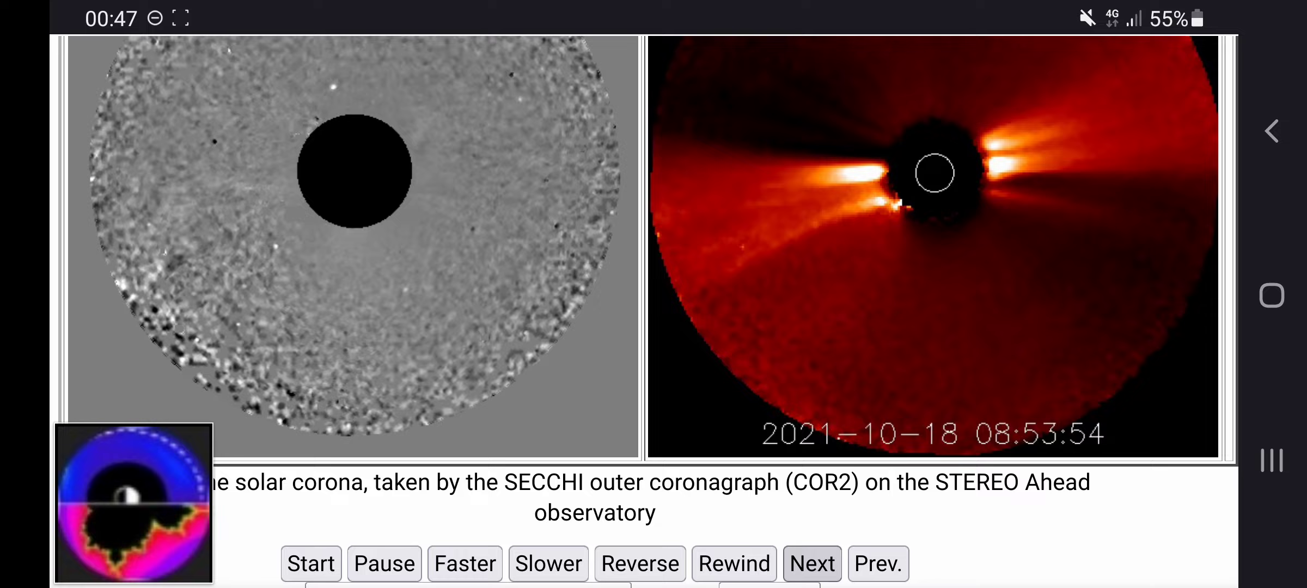
Step: Advance the movie to frame 11 of 20 and trace the faint streak toward the disc
click(810, 564)
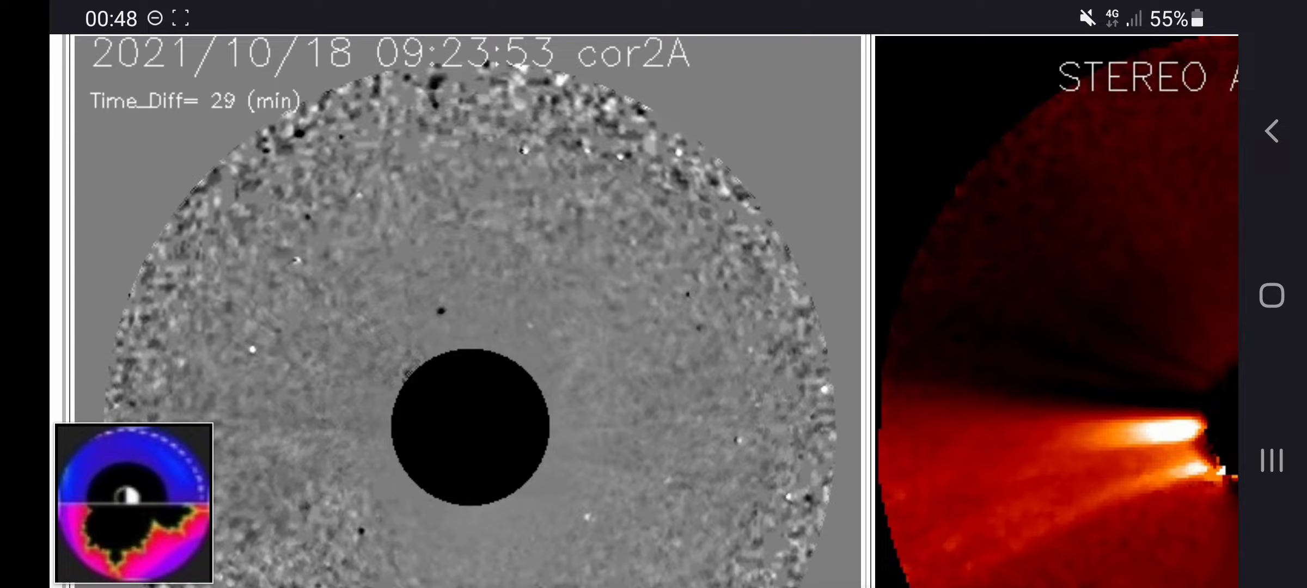
drag(209, 292, 421, 379)
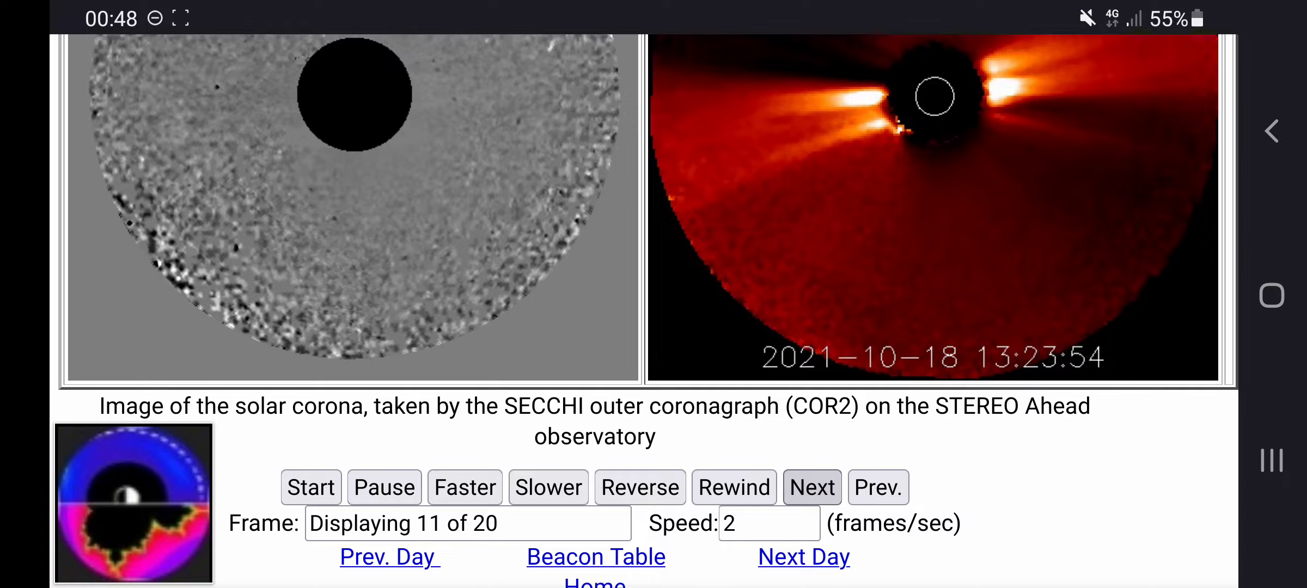
scroll(down, 3)
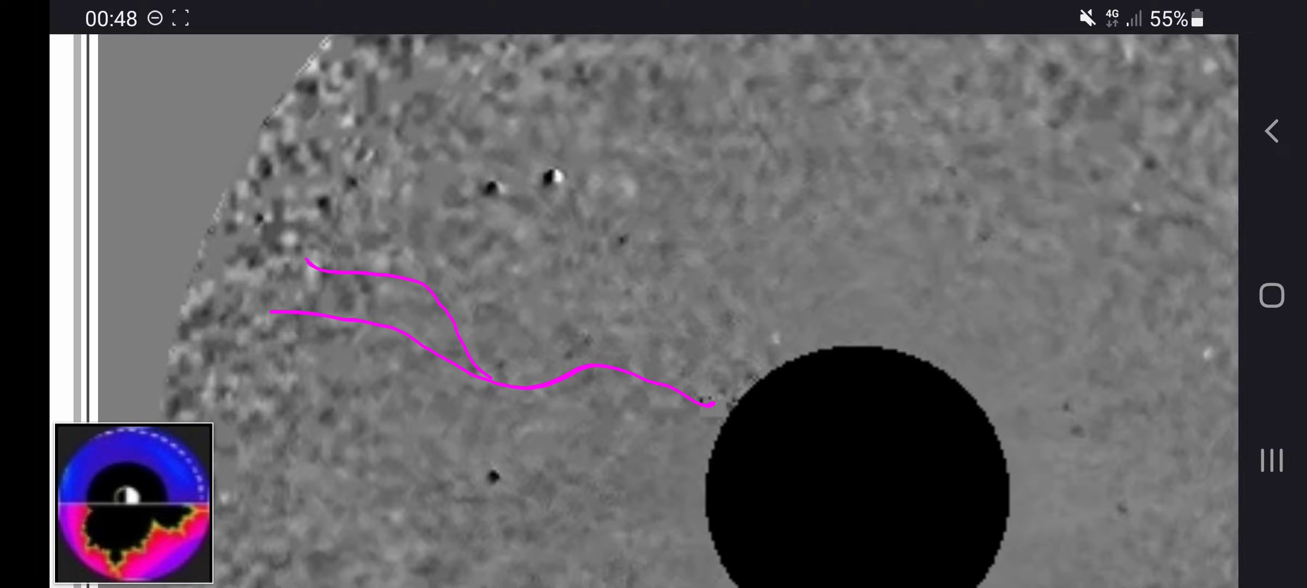
drag(529, 202, 760, 393)
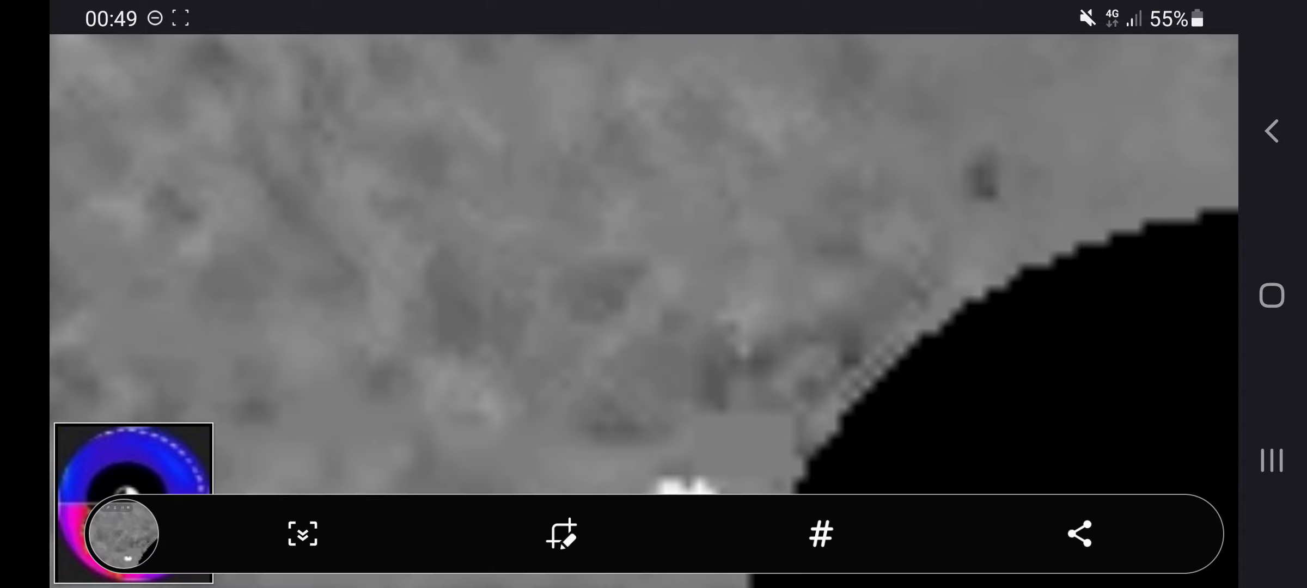
Step: Edit the close-up screenshot with exposure -34 and brightness -23
click(1079, 534)
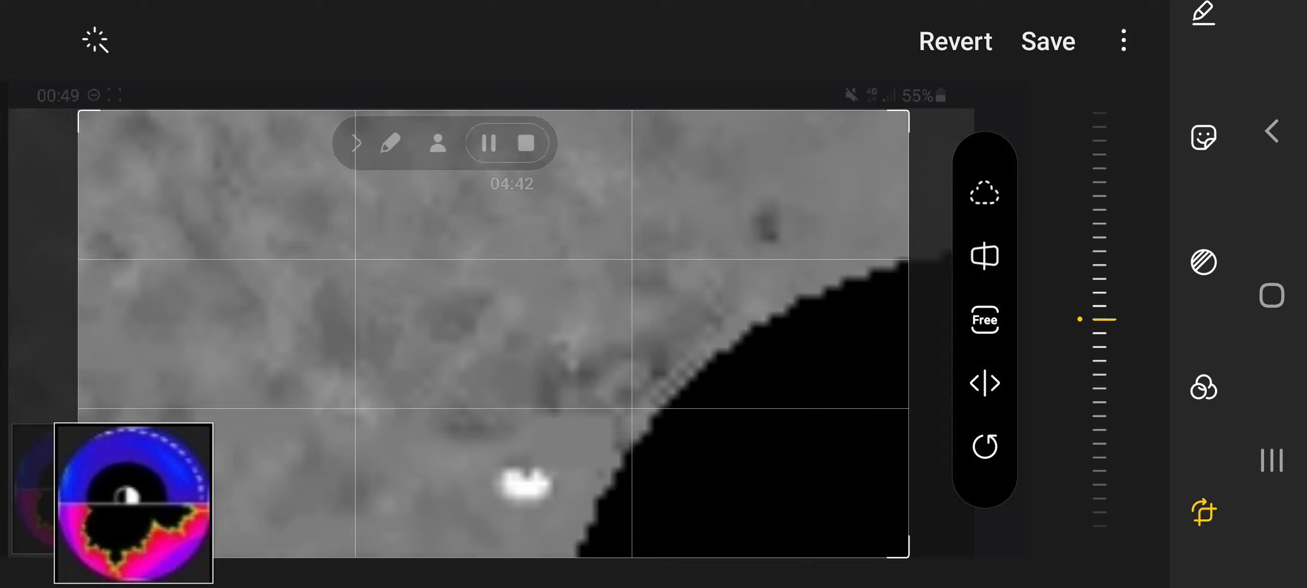
click(1203, 261)
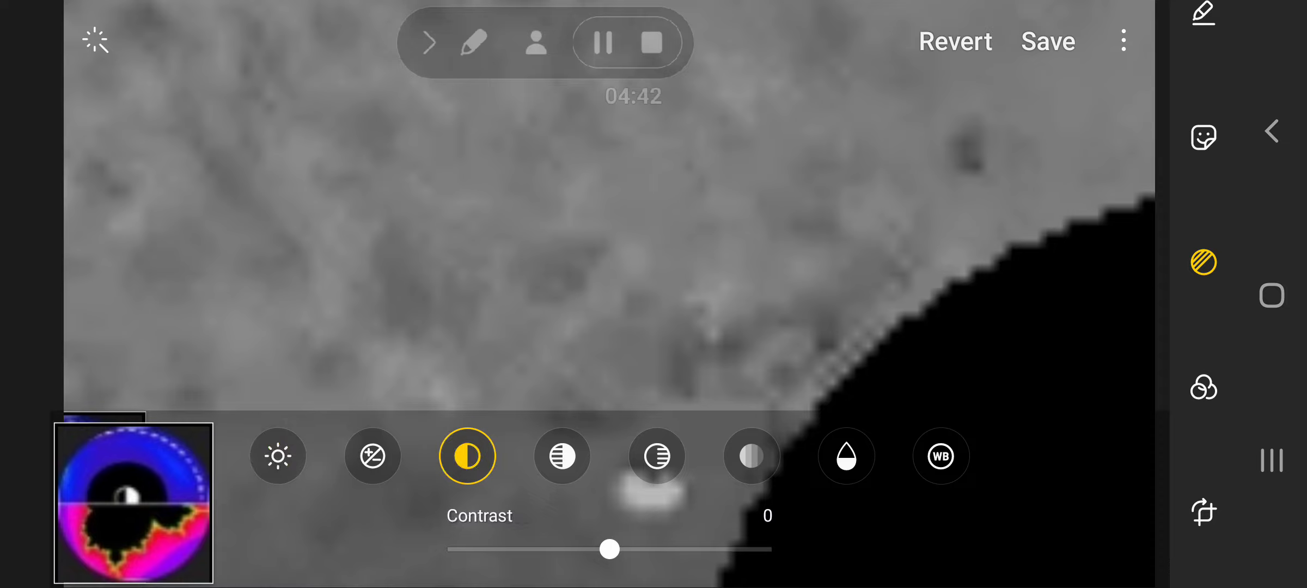
click(373, 456)
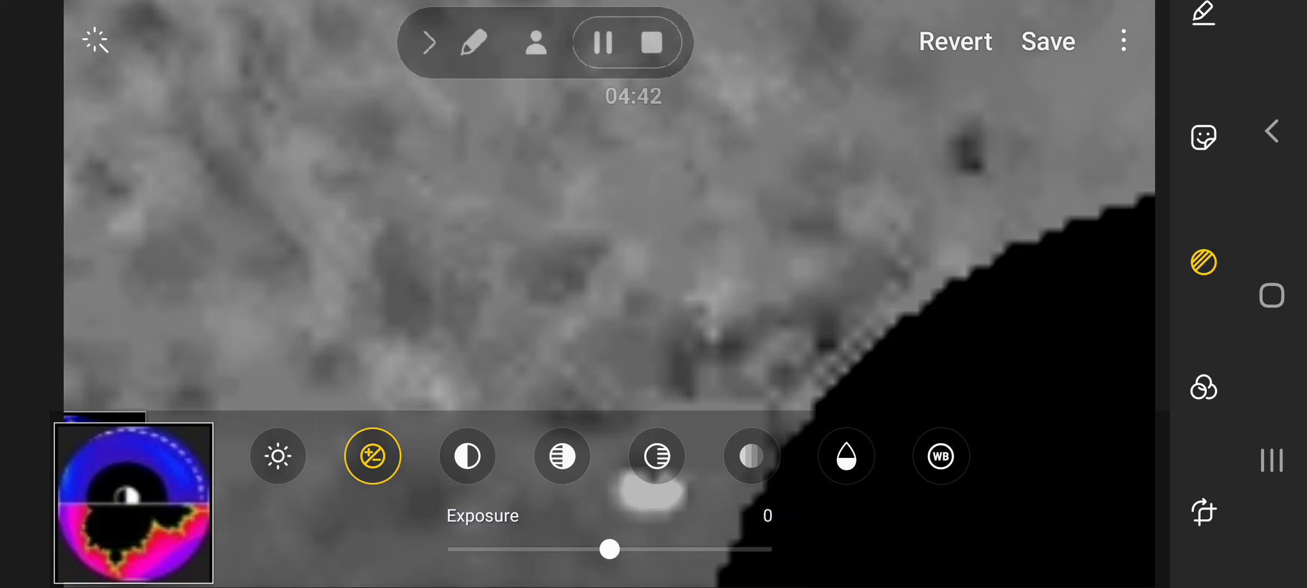
drag(609, 549, 553, 550)
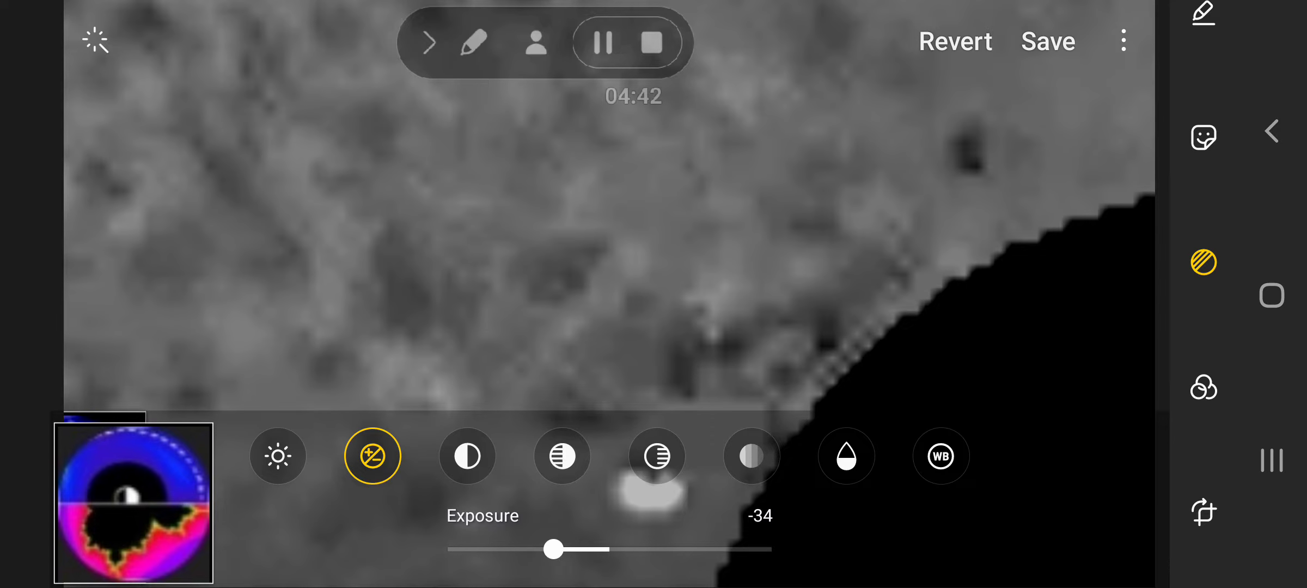
click(278, 456)
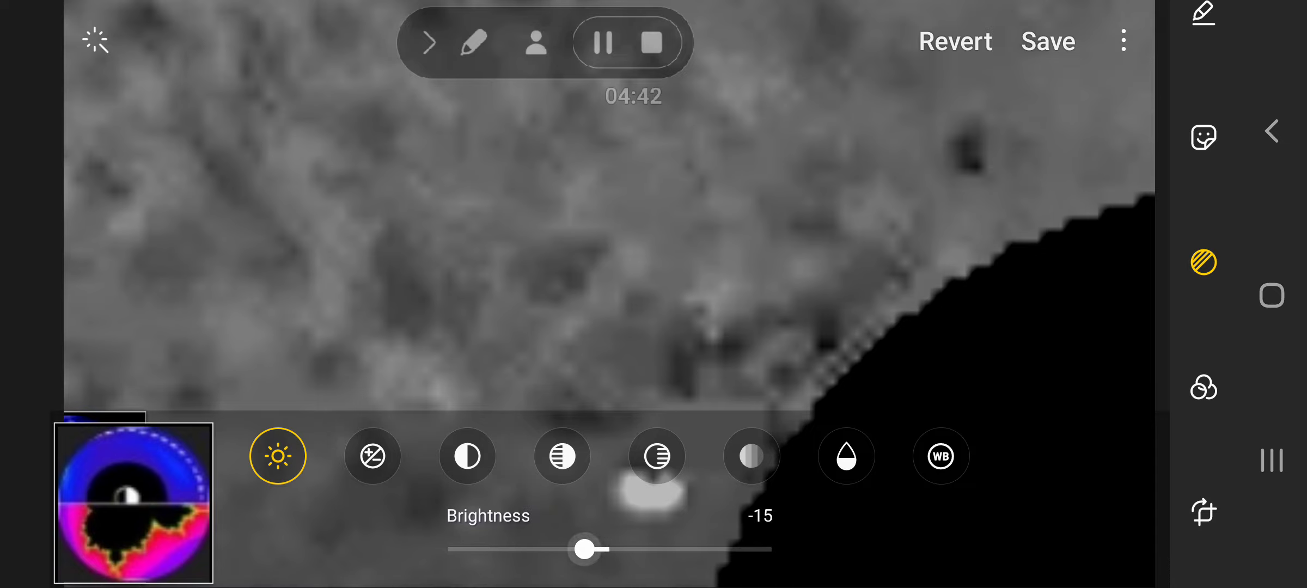
drag(584, 549, 571, 549)
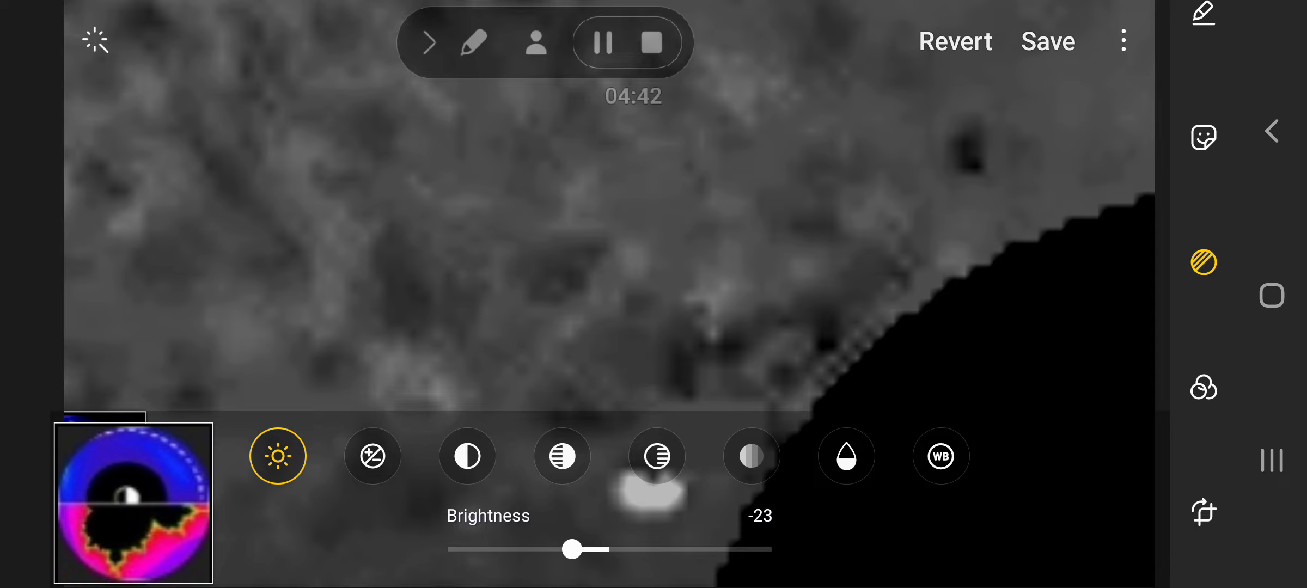
drag(571, 549, 559, 549)
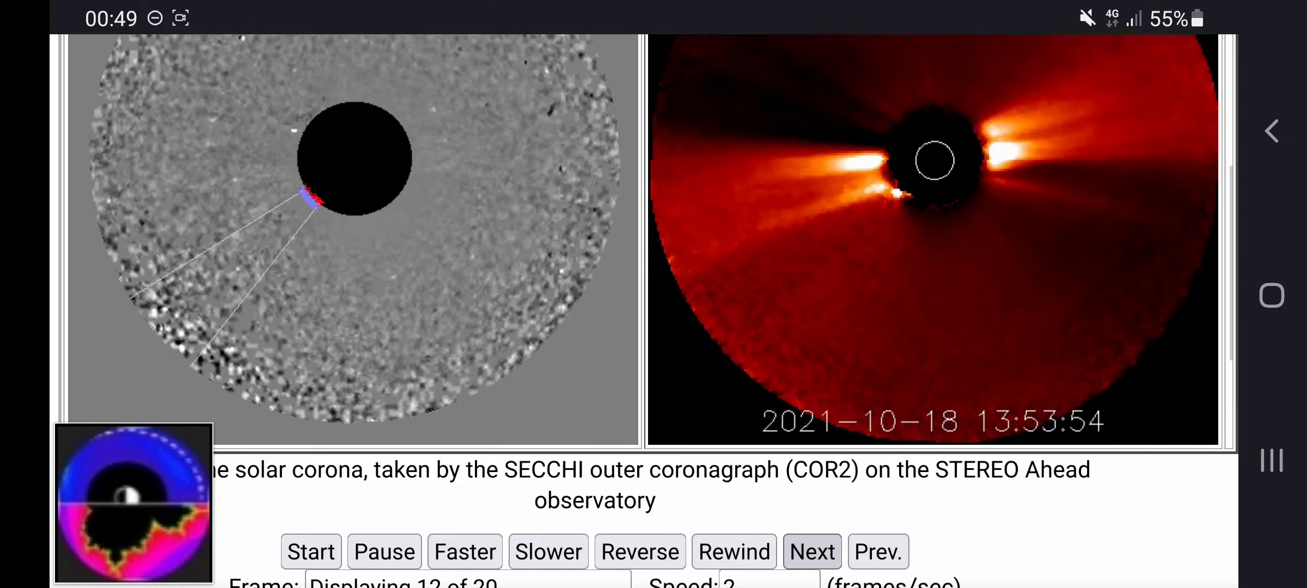
Step: Capture the zoomed COR2 frame and open the screenshot to get the app chooser
click(642, 153)
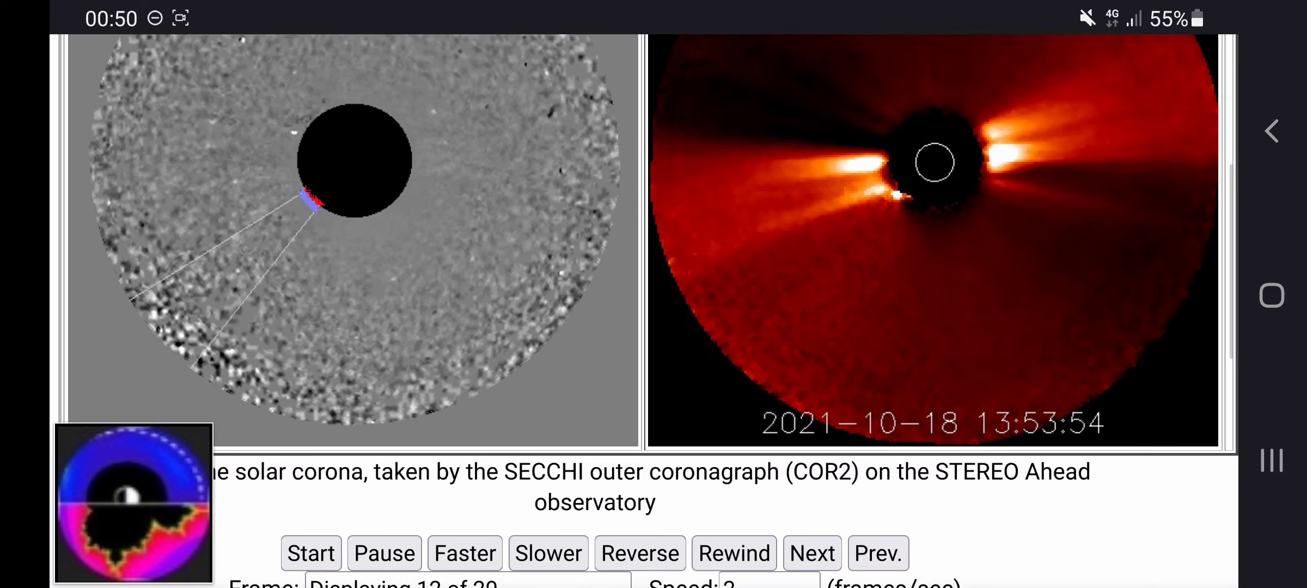
click(811, 534)
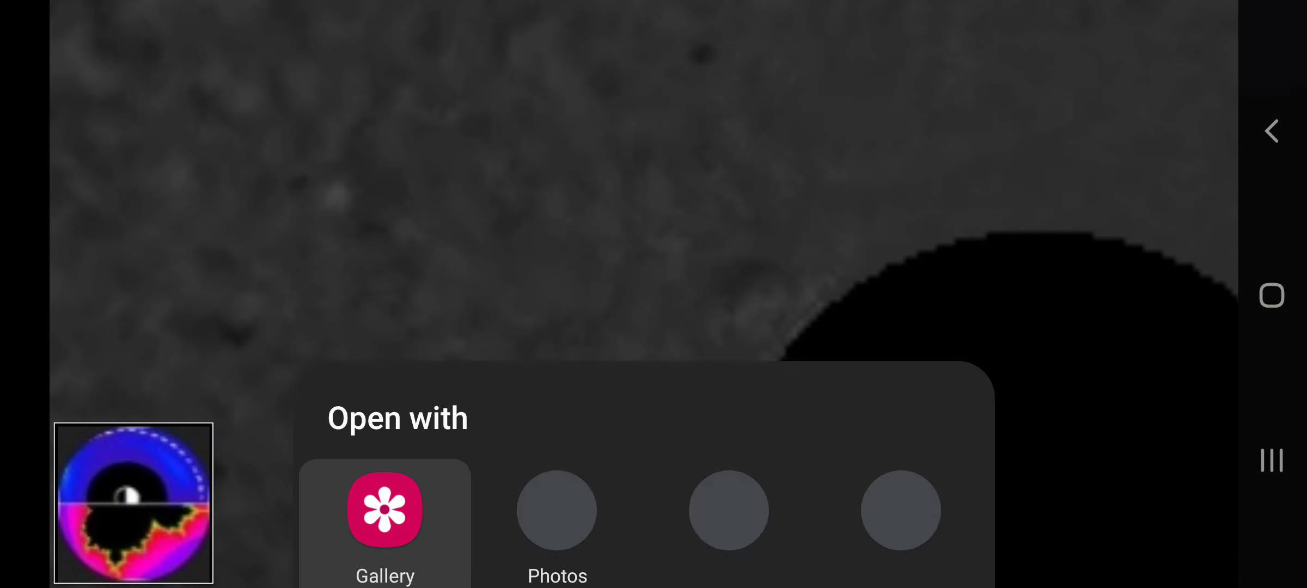
Step: Open the capture in Gallery and lower its exposure to -31
click(384, 509)
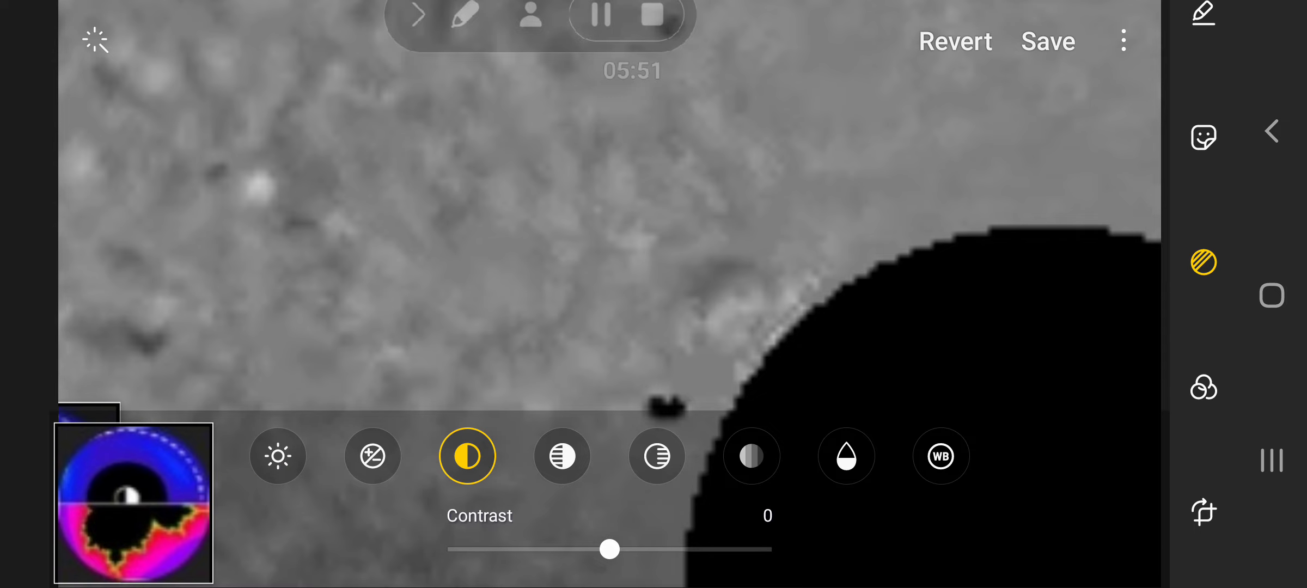
click(372, 456)
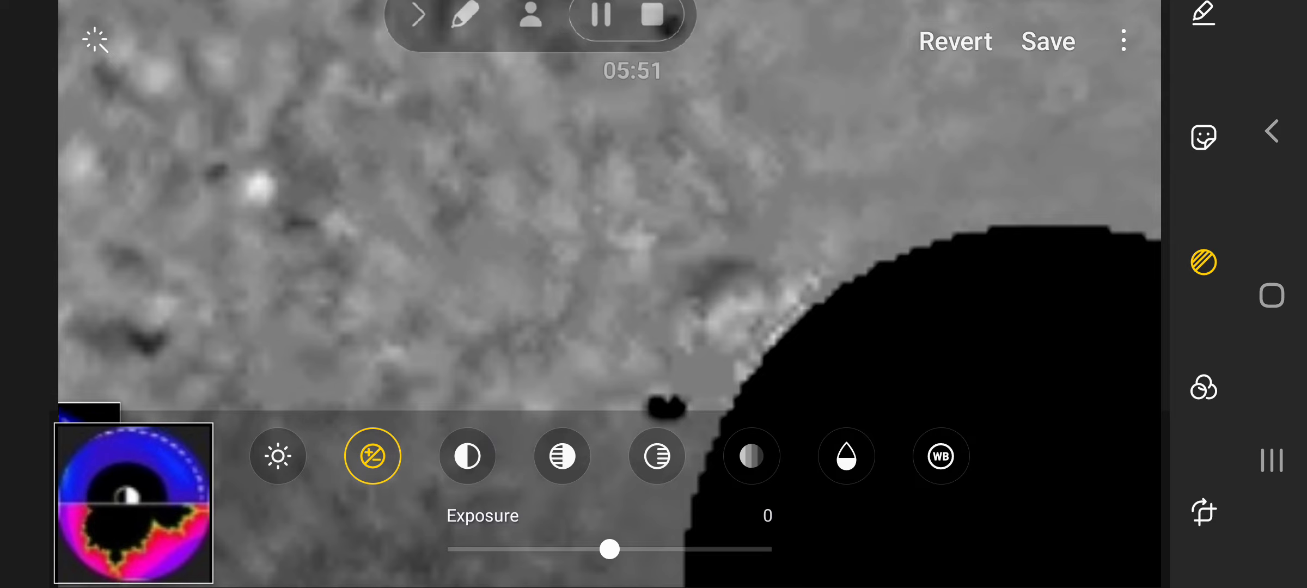
drag(610, 549, 557, 549)
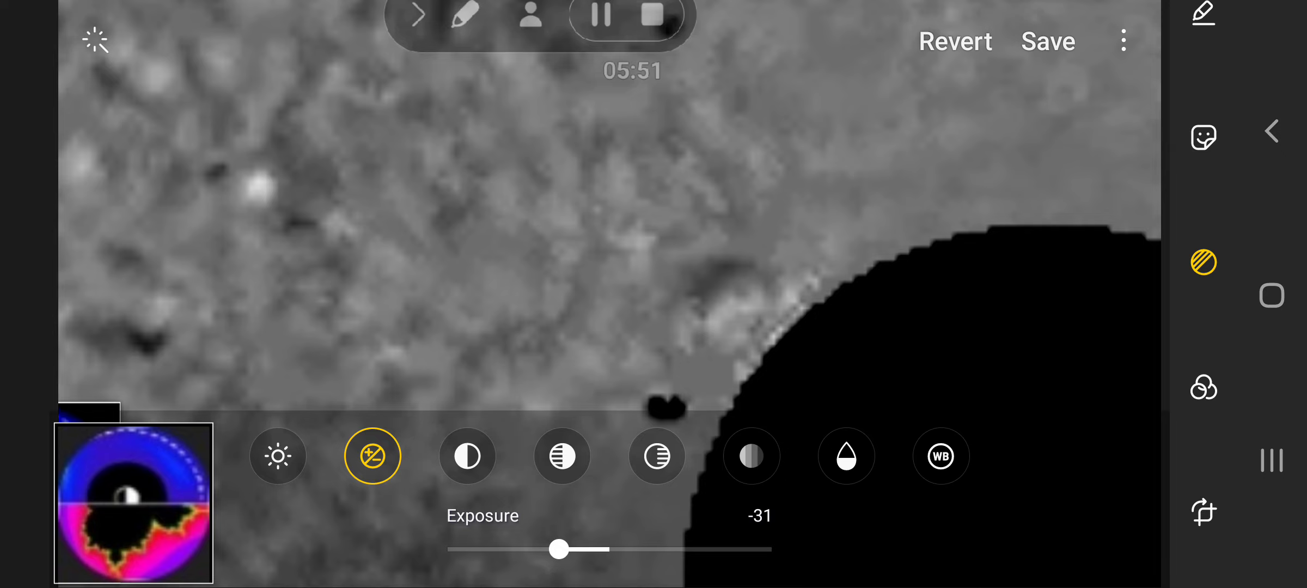
click(278, 456)
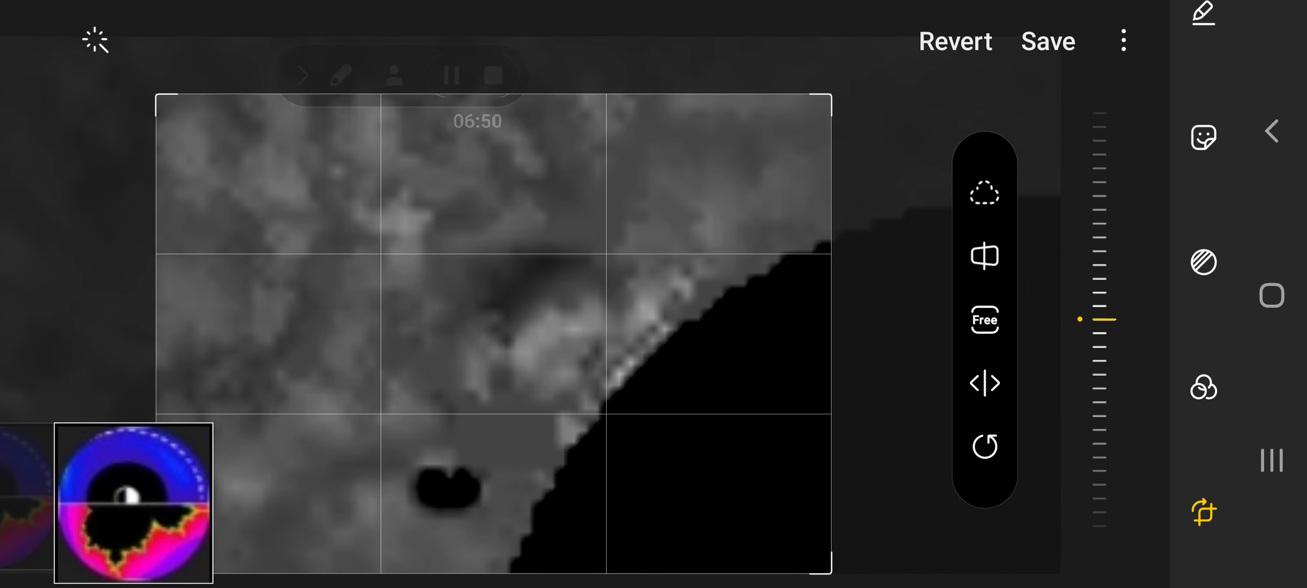
Step: Apply the crop, reduce contrast to 18 and bring brightness to 70
click(1203, 263)
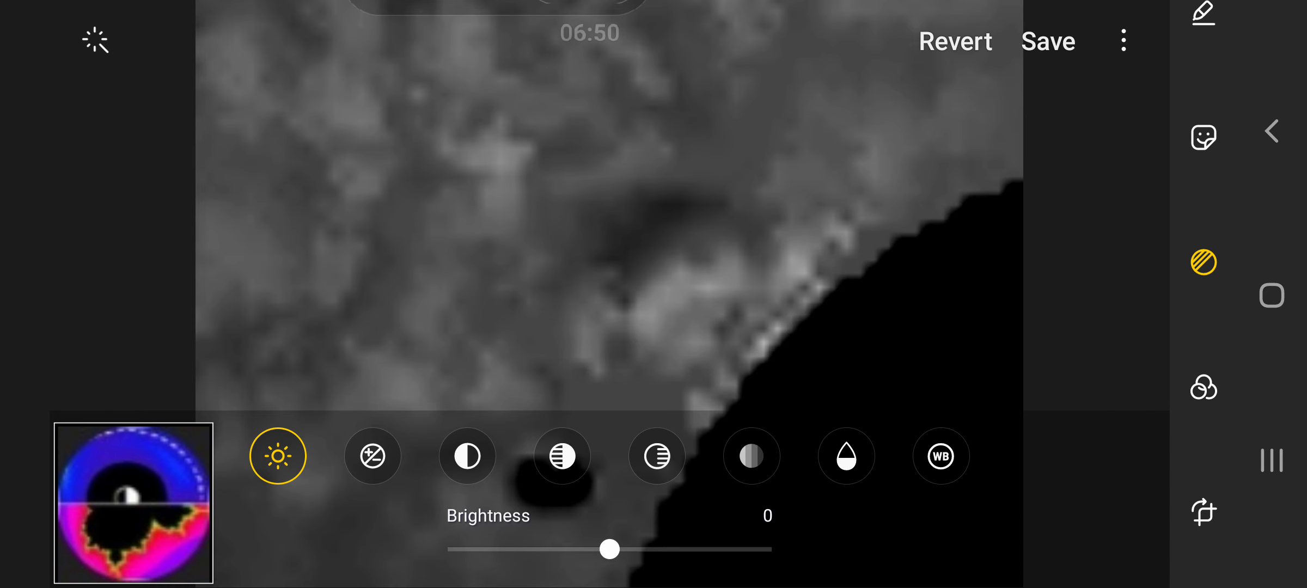
click(466, 456)
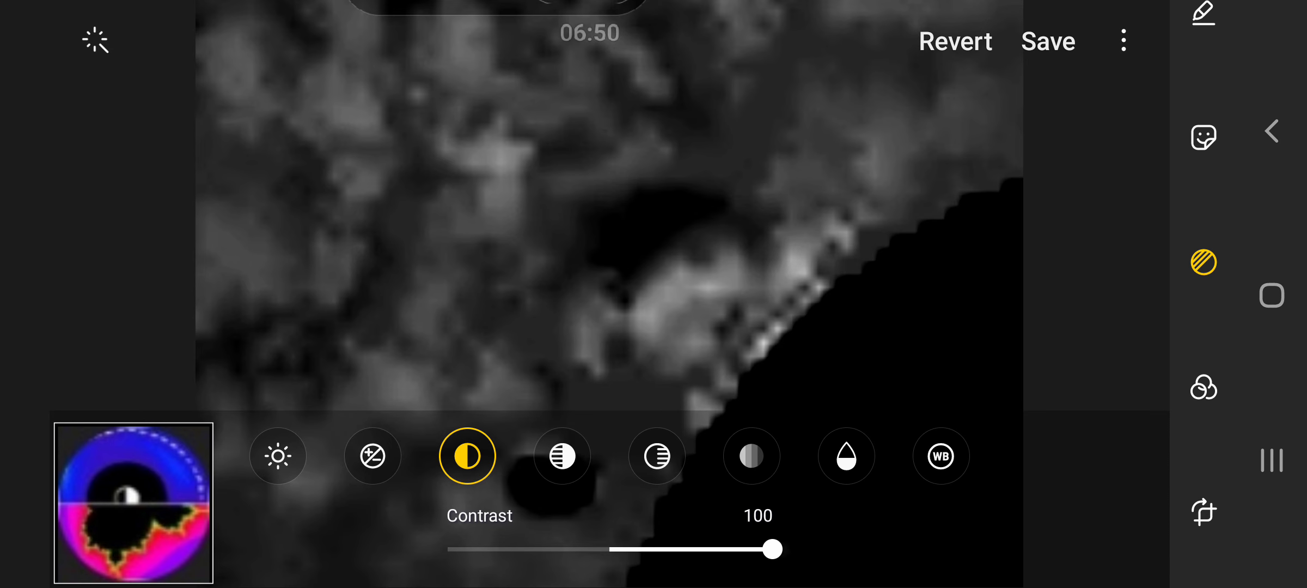
drag(775, 549, 642, 549)
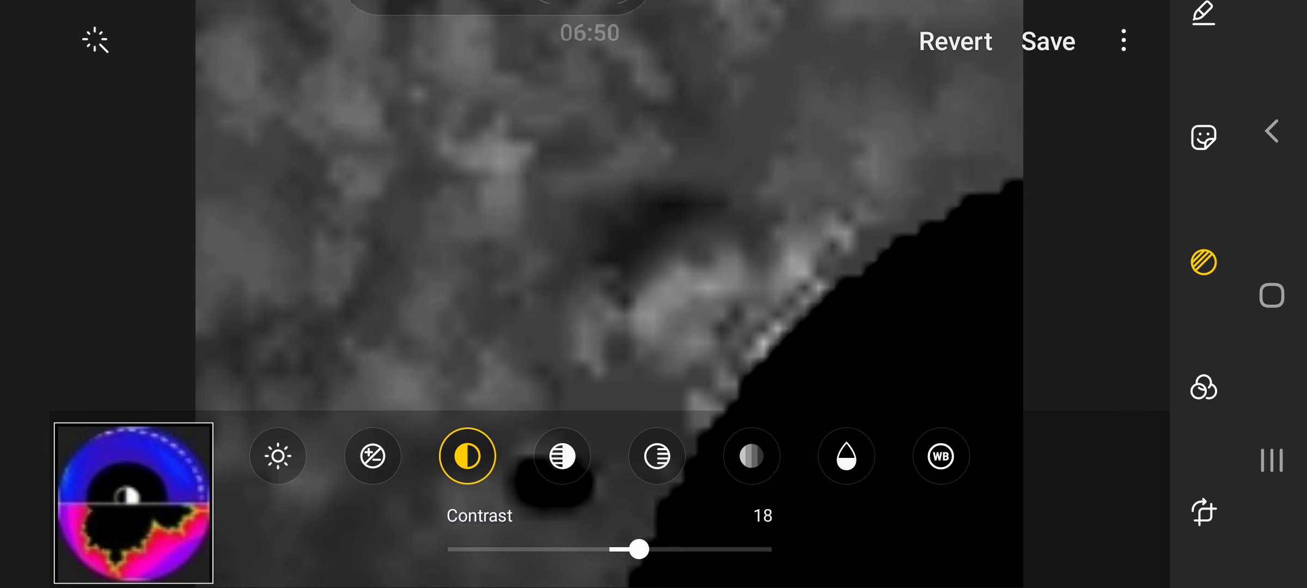
click(373, 456)
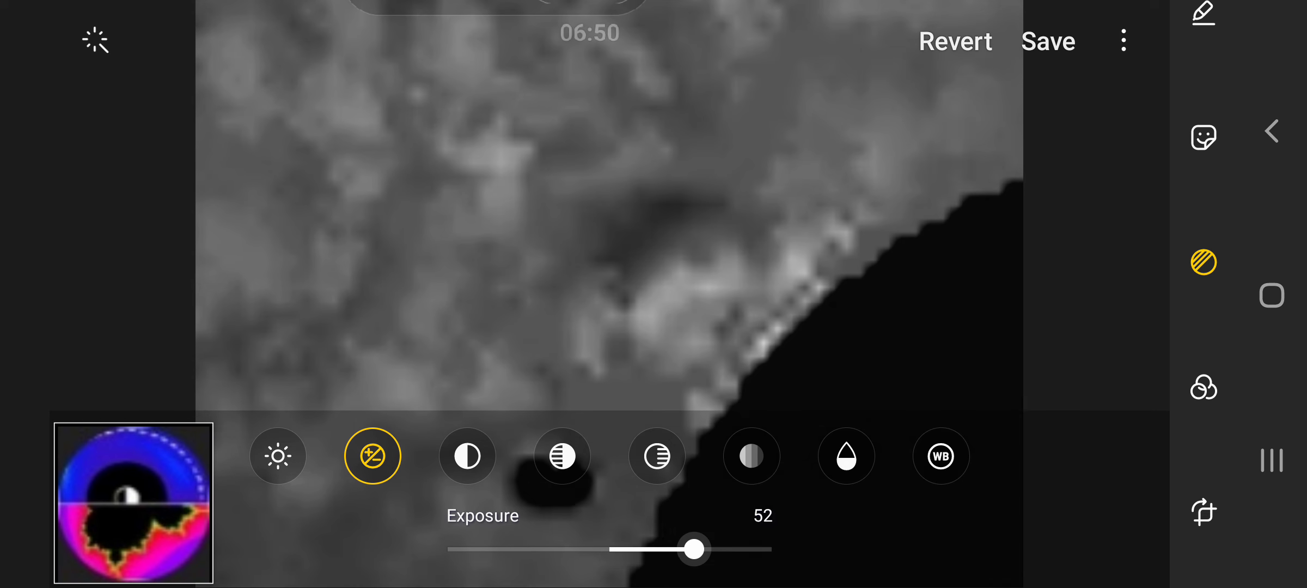
click(467, 456)
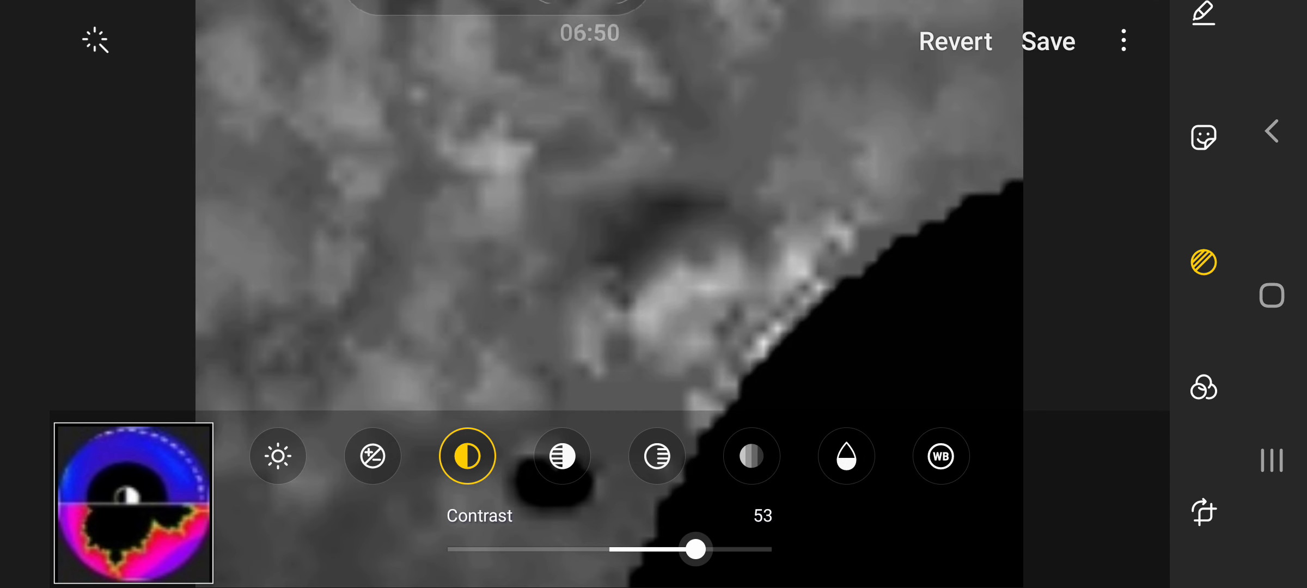
click(278, 456)
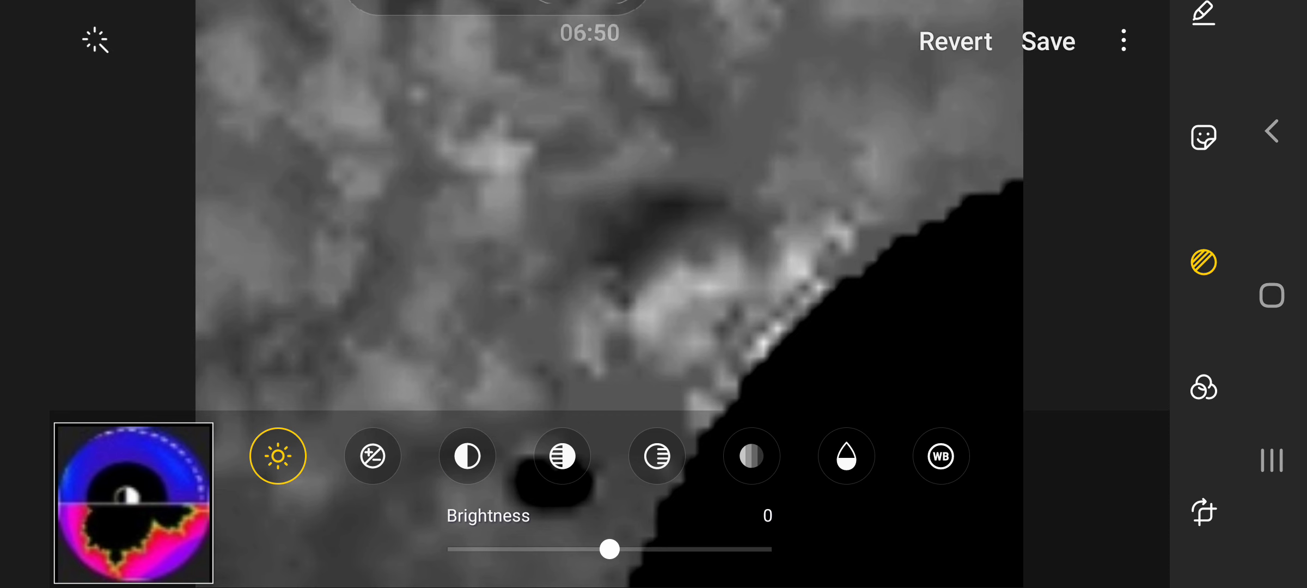
drag(609, 549, 501, 549)
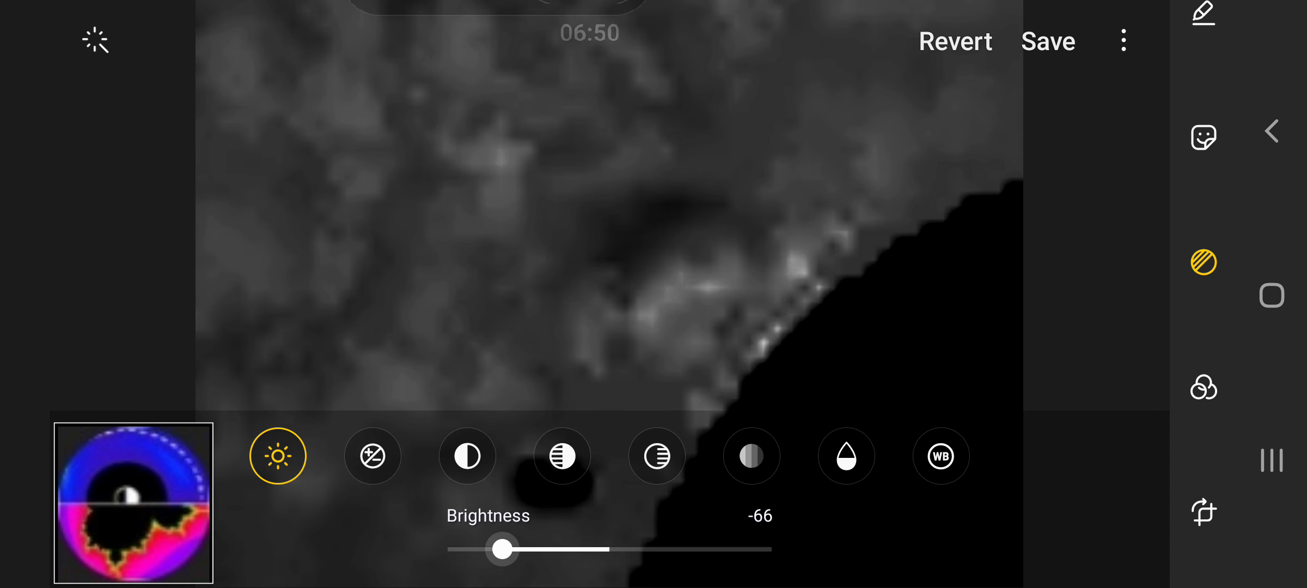
drag(501, 550, 459, 550)
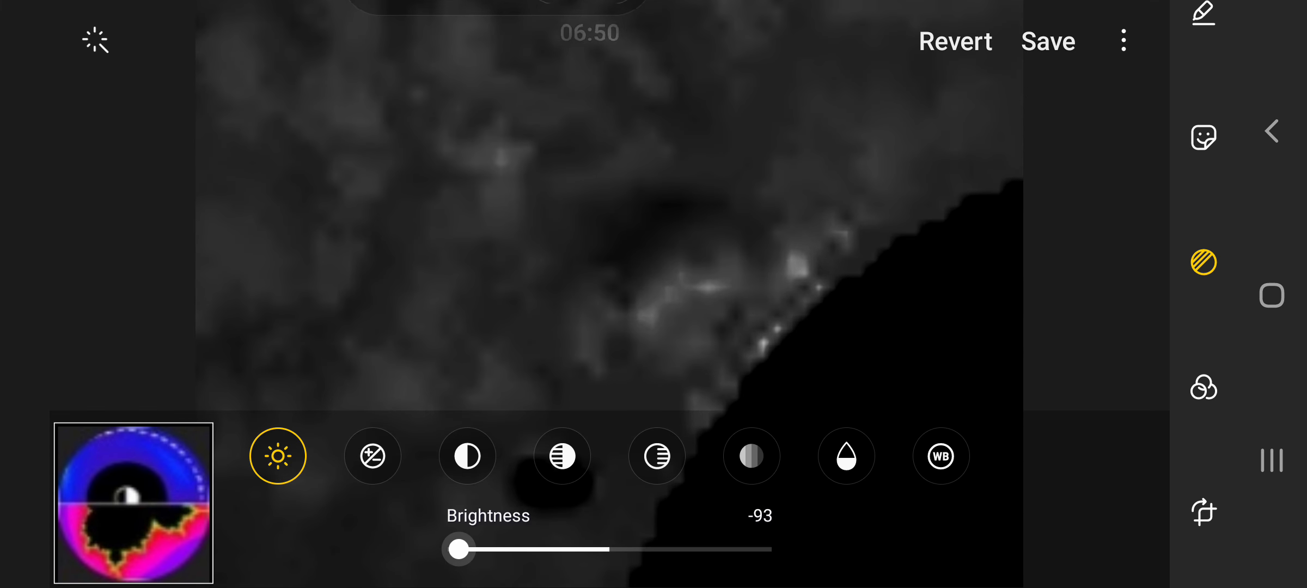
drag(459, 550, 682, 551)
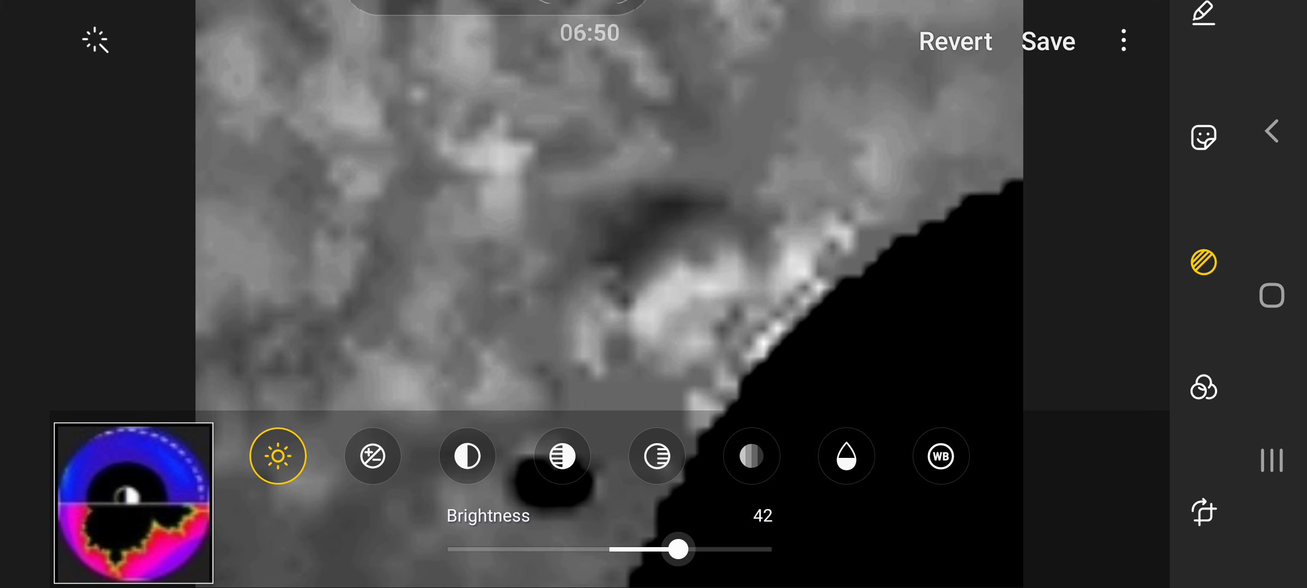
drag(681, 549, 723, 550)
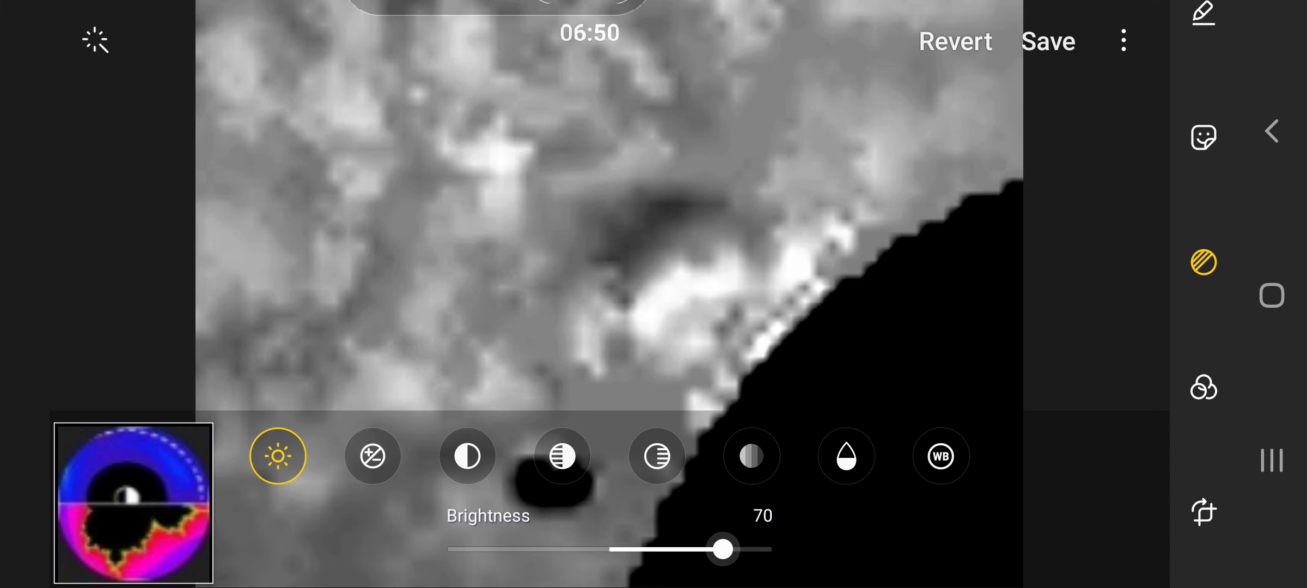
Step: Set shadows to -88, exposure to 36 and brightness to 78, then save the image
click(467, 456)
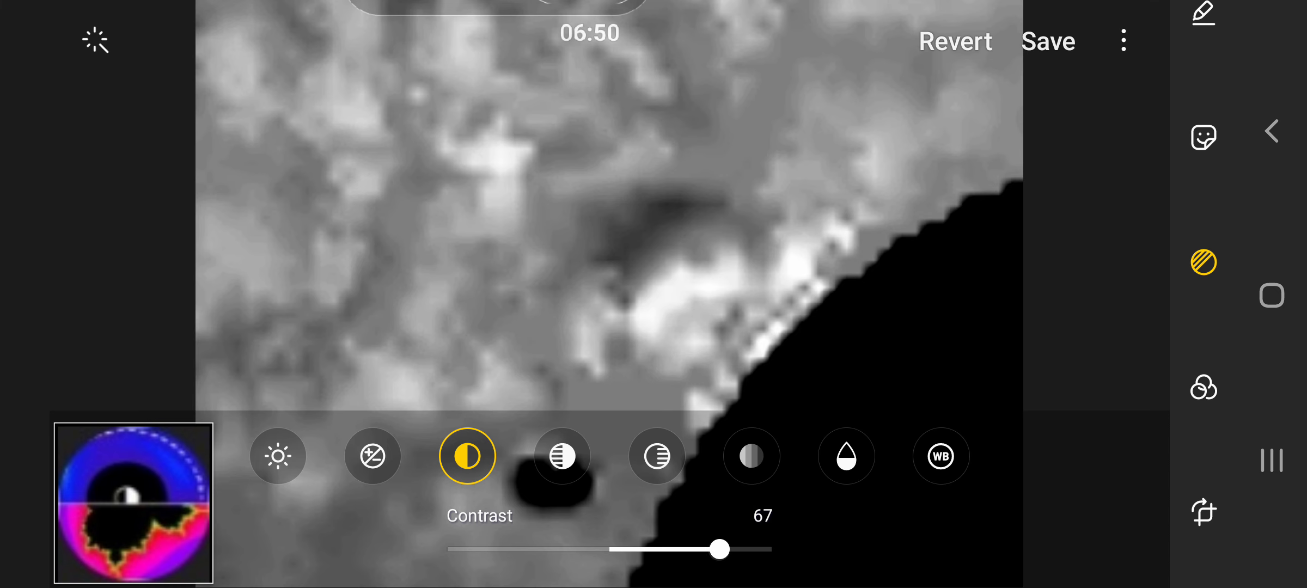
click(751, 456)
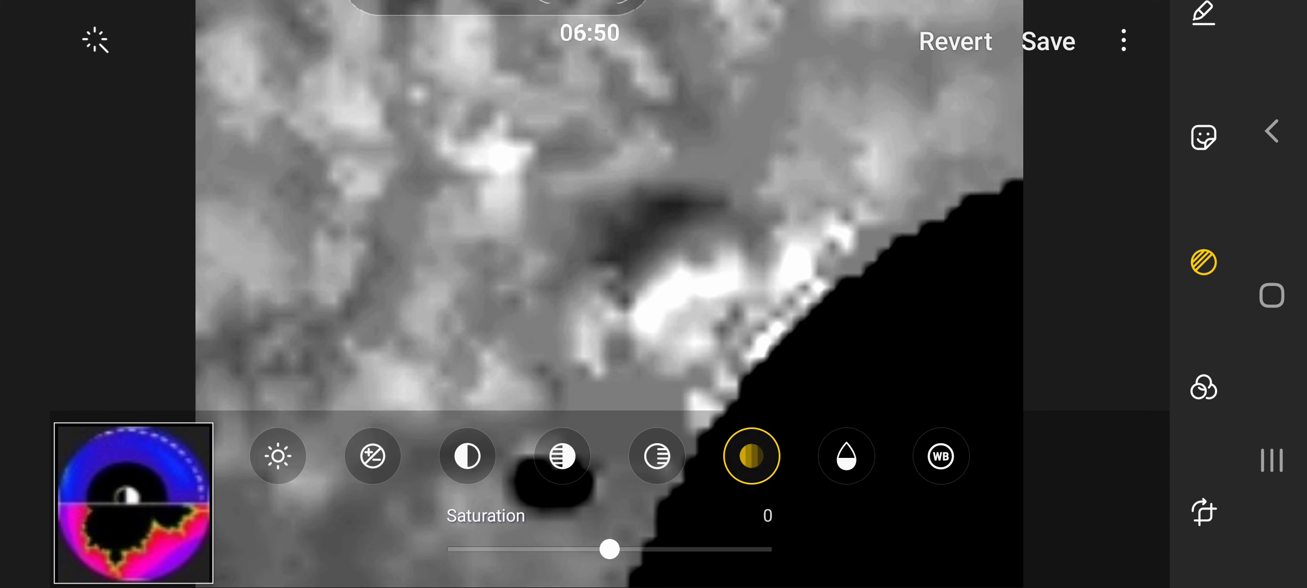
click(656, 456)
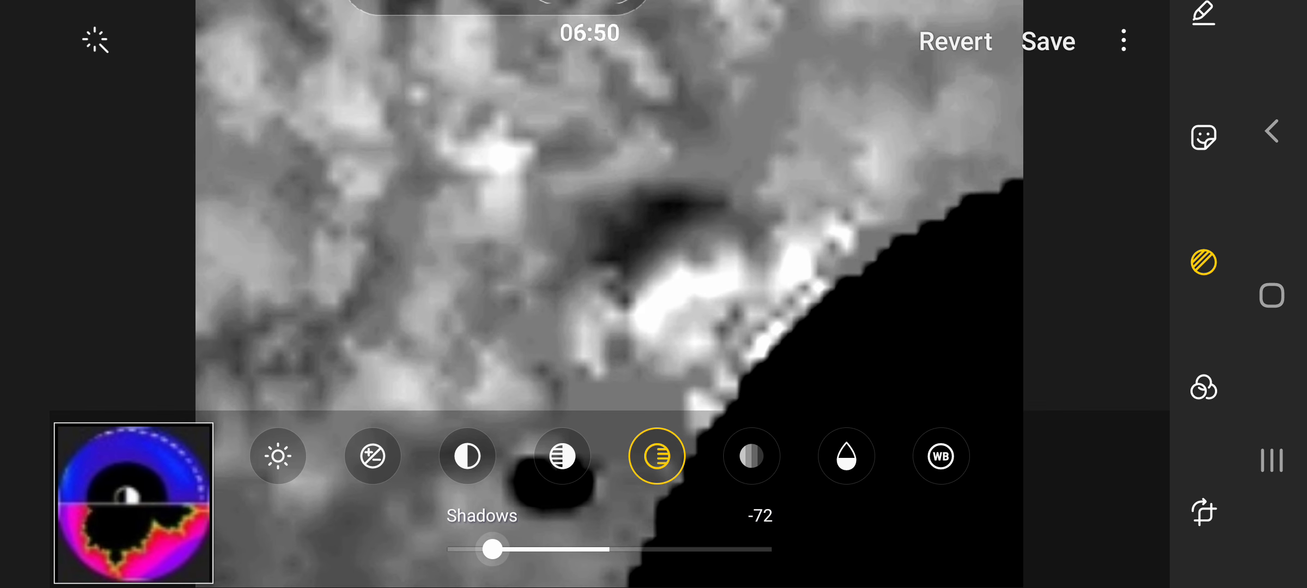
drag(493, 549, 465, 549)
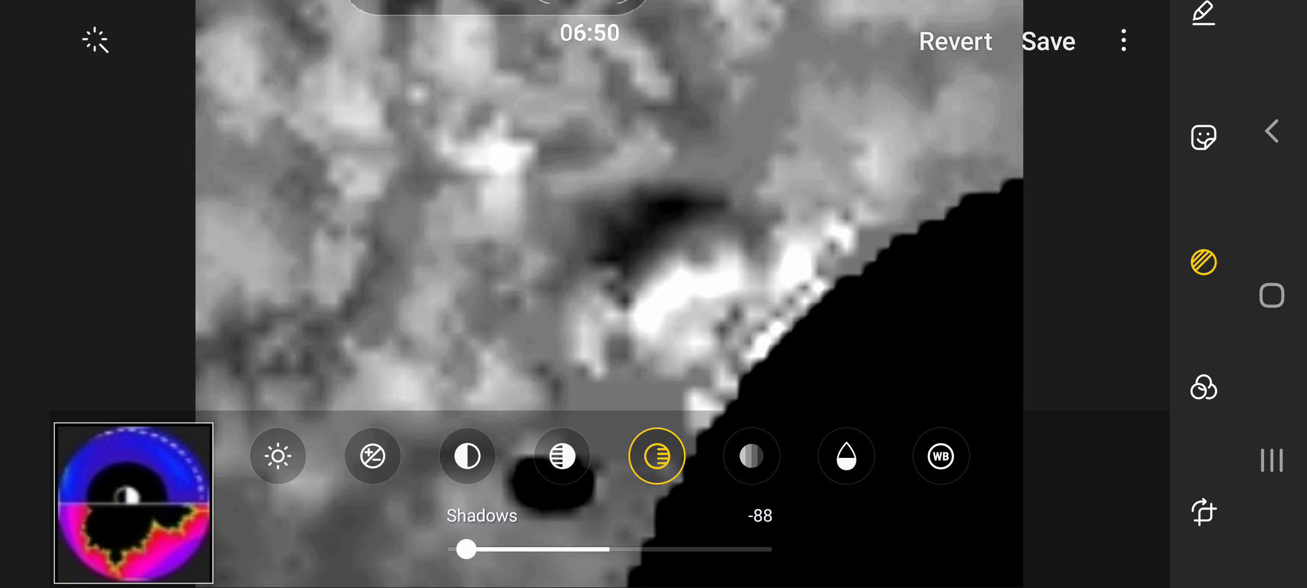
click(372, 456)
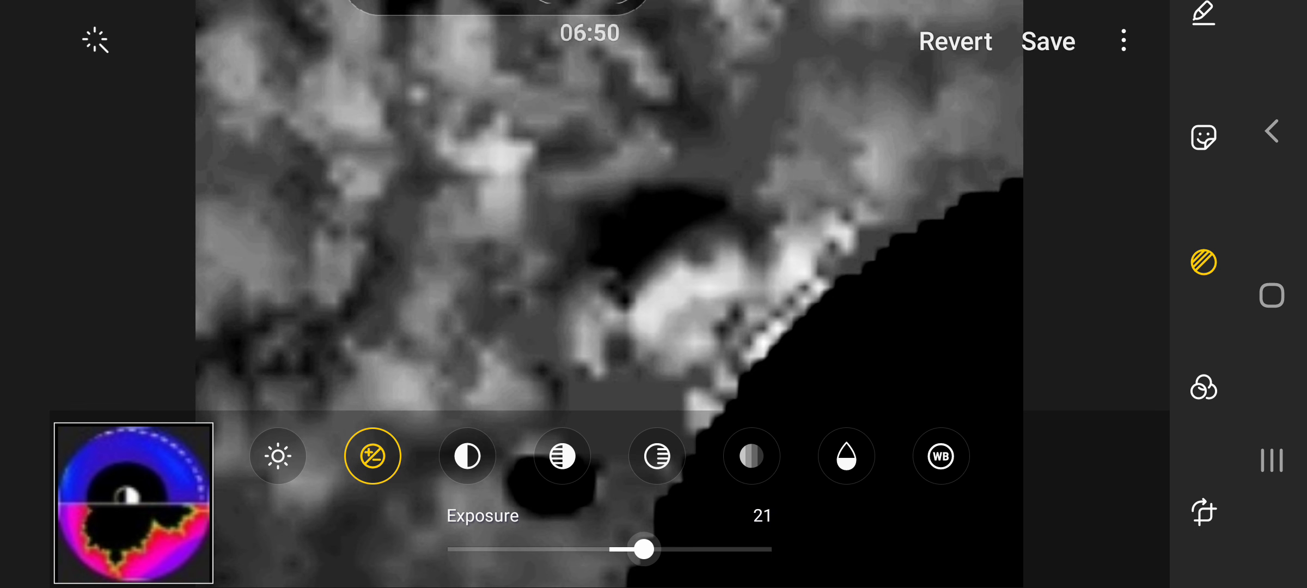
drag(644, 549, 671, 549)
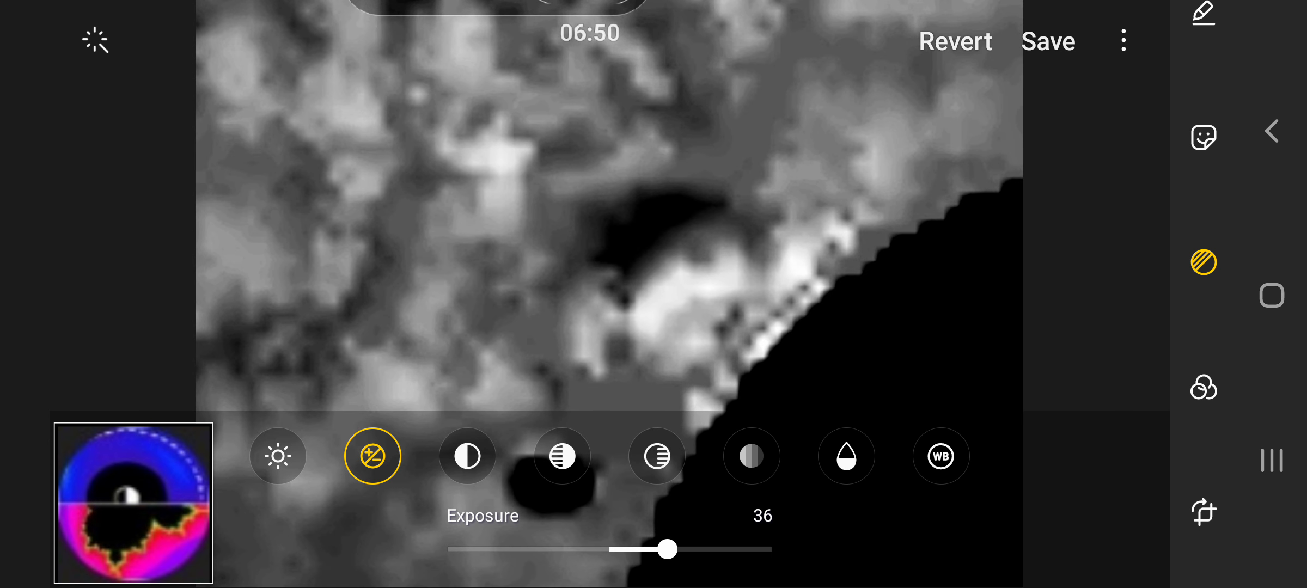
click(278, 456)
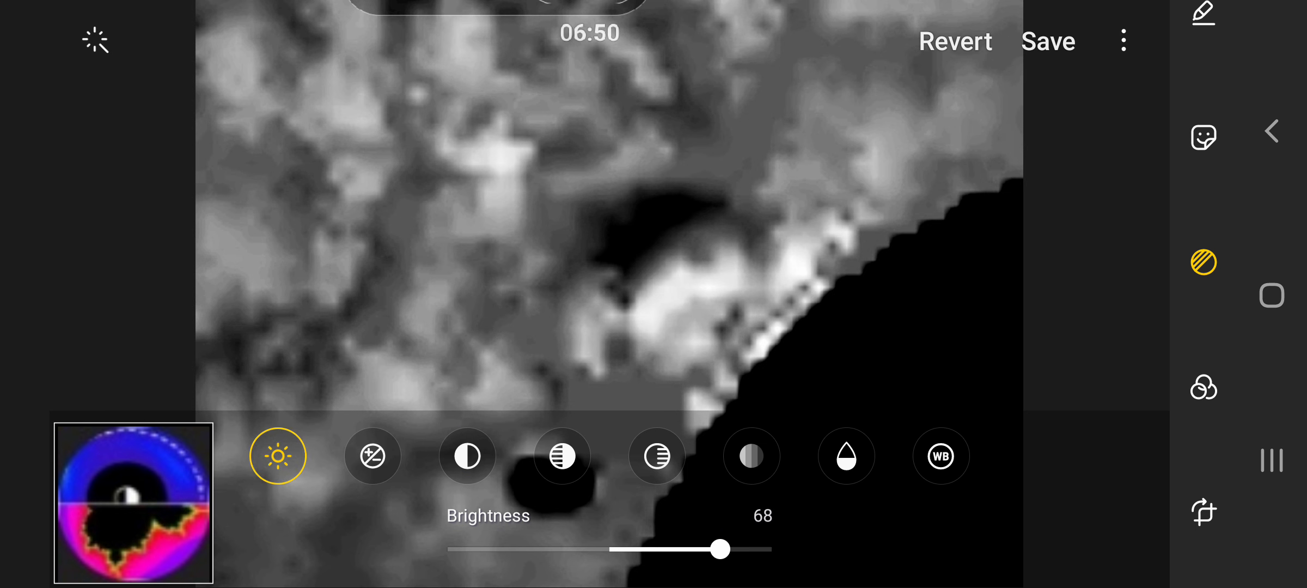
drag(720, 549, 713, 549)
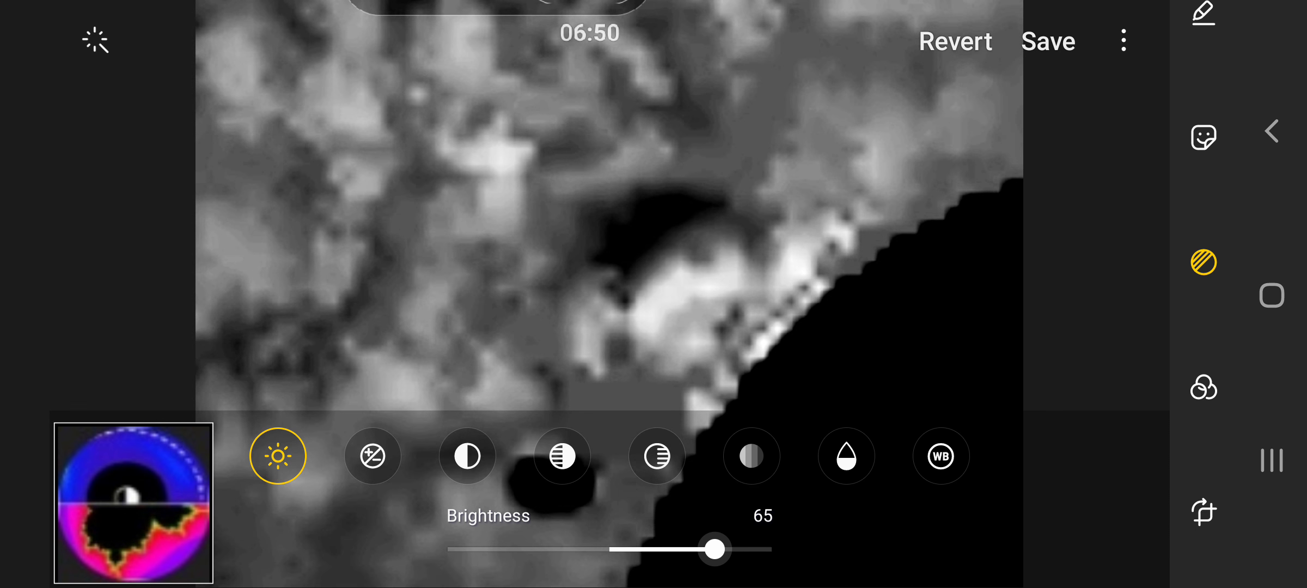
drag(713, 549, 737, 549)
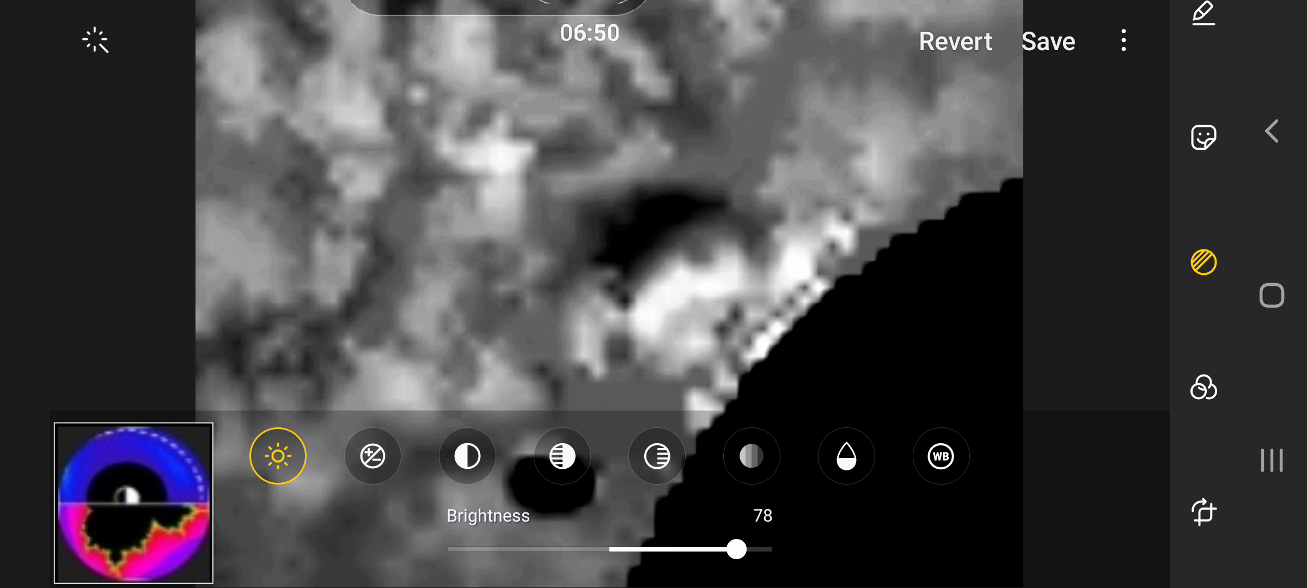
click(1049, 40)
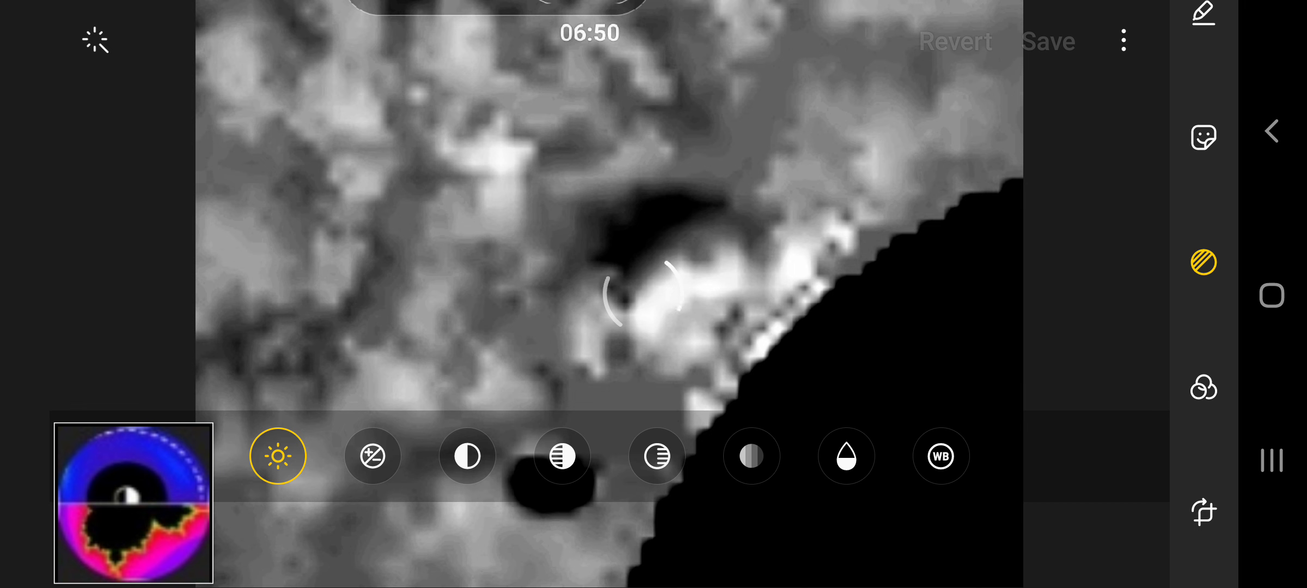